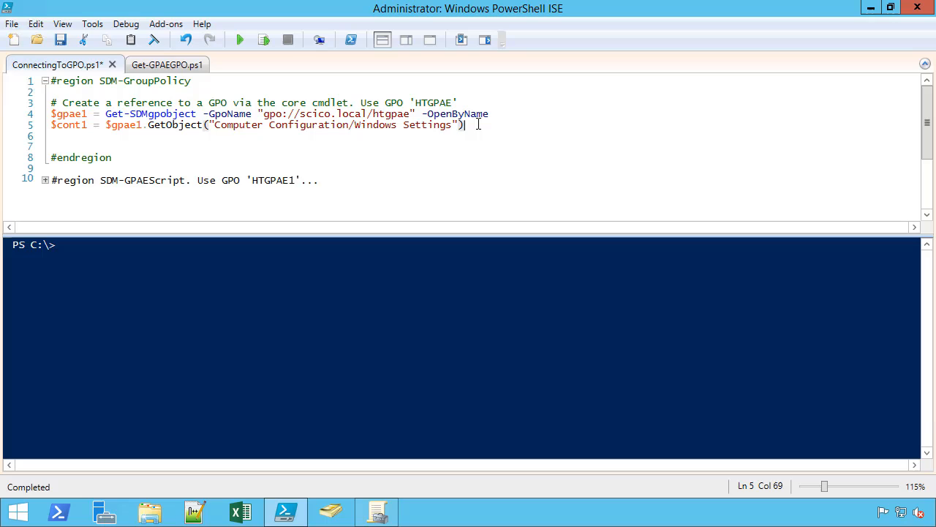
Enter $cont1 | Get-GPContainer -Recurse | sort gpspath | select gpspath at the console prompt
text($)
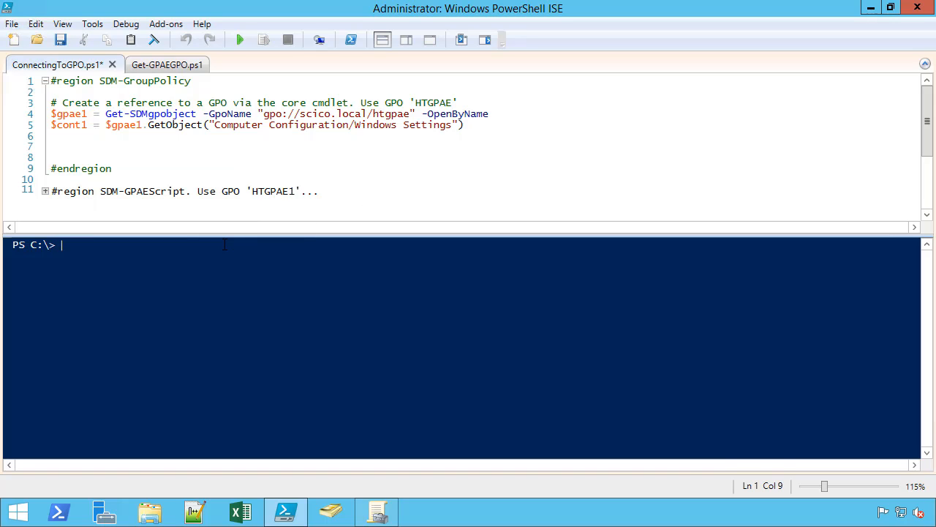
text($cont1 |Get-GPContainer -Recurse |sort gpspath|select gpspath)
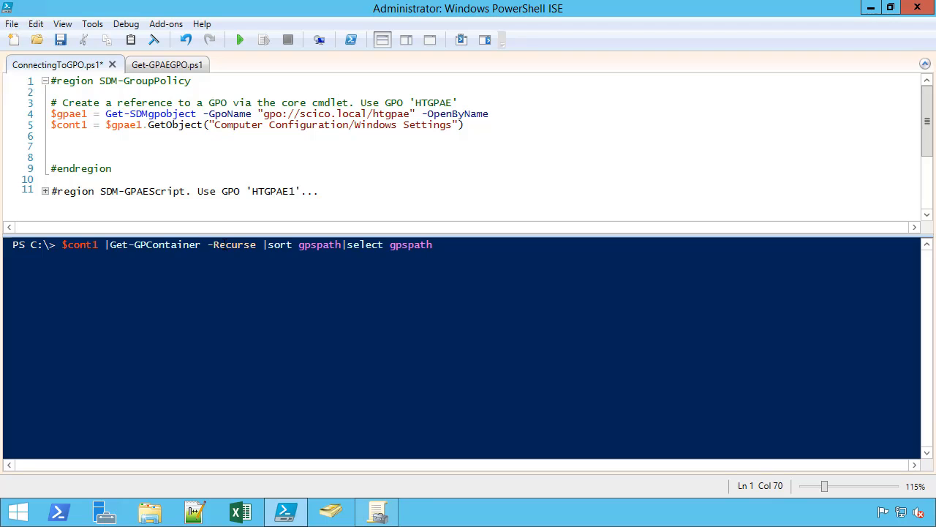
double_click(410, 245)
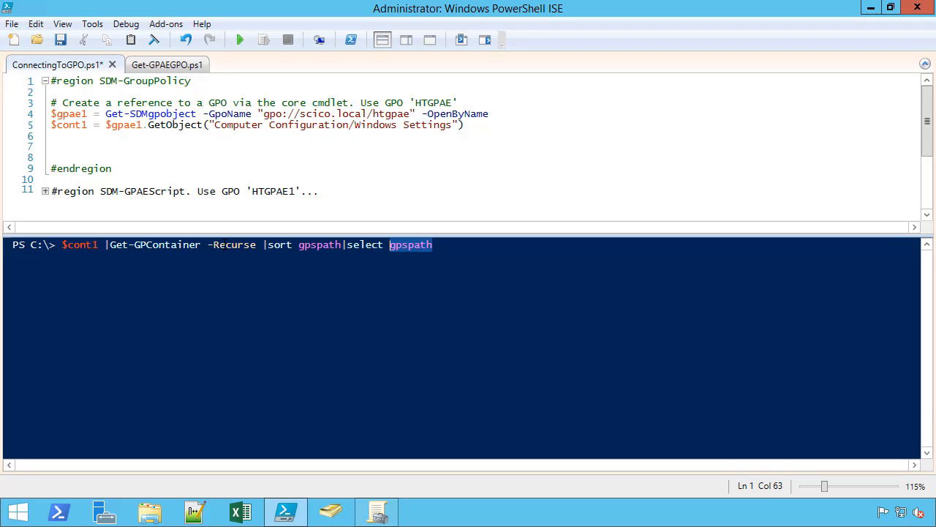
Run the command and return focus to the console after the recursive container listing
click(240, 39)
text($cont1 |Get-GPContainer -Recurse)
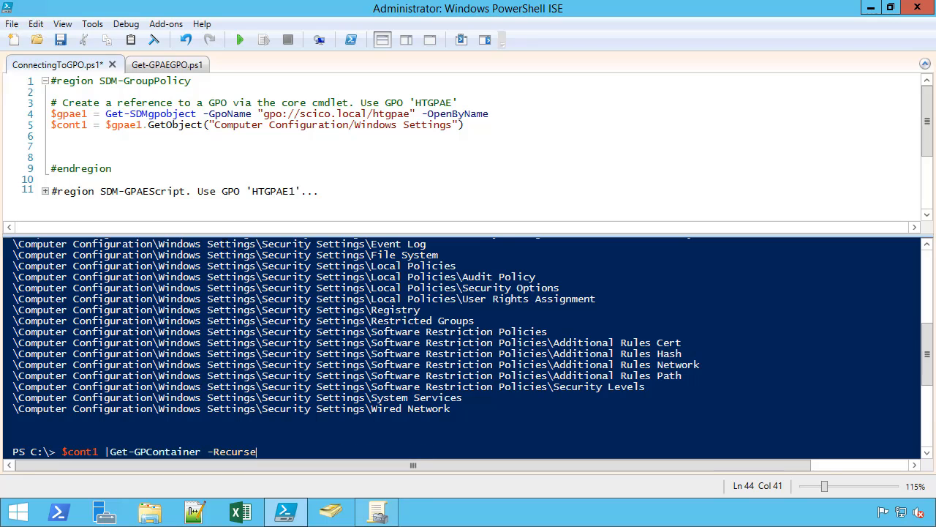
click(239, 40)
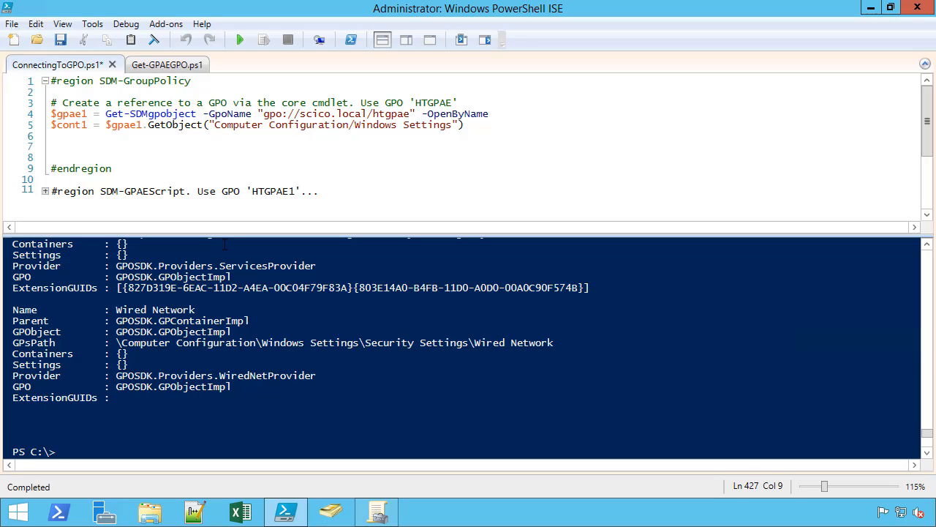
click(61, 450)
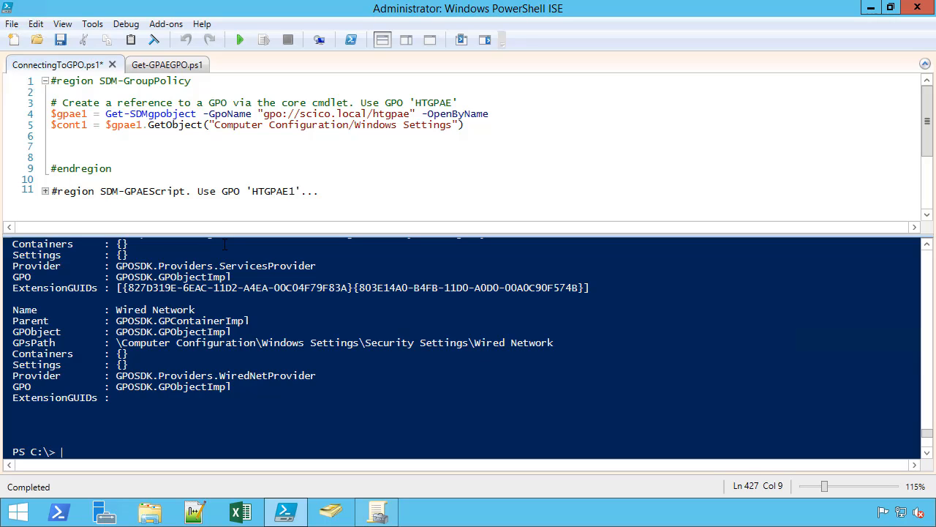
List only the sorted GPS paths of the Windows Settings containers and scroll through them
text($cont1 |Get-GPContainer -Recurse |sort gpspath|select gpspath)
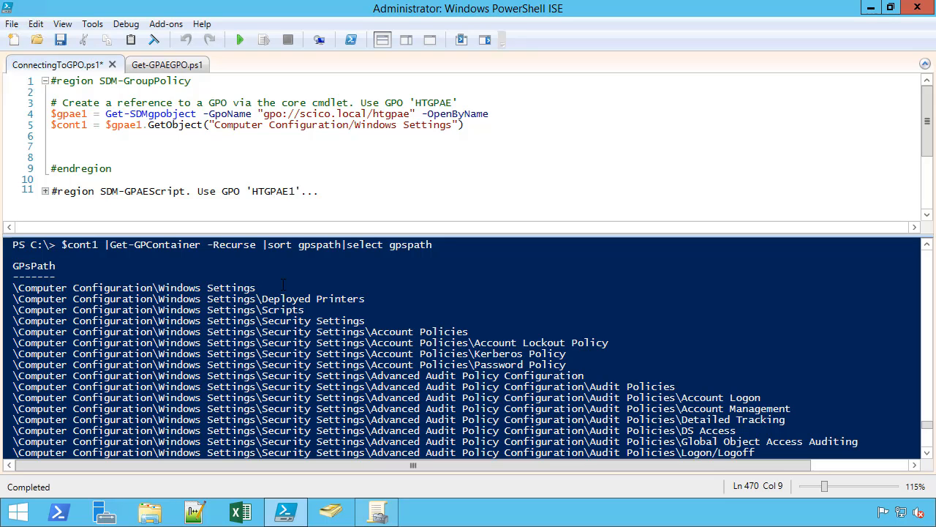
mouse_move(328, 345)
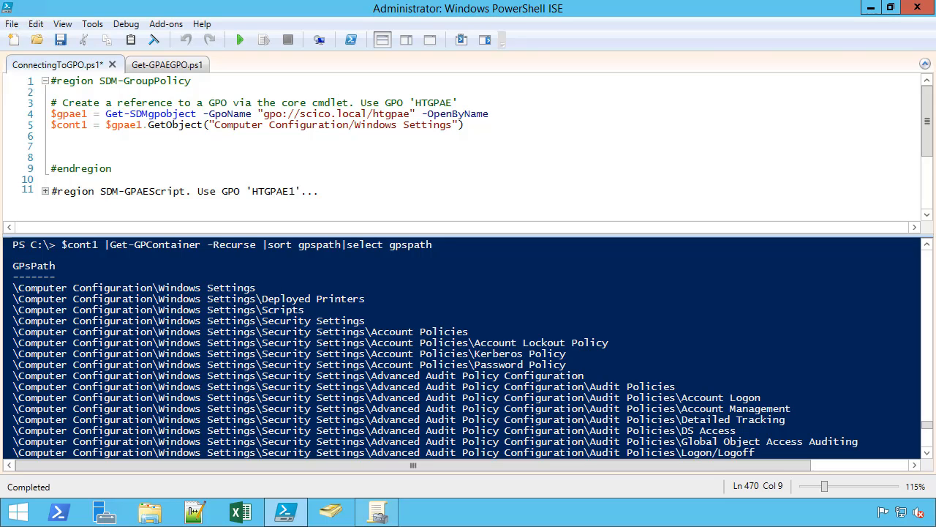
scroll(down, 3)
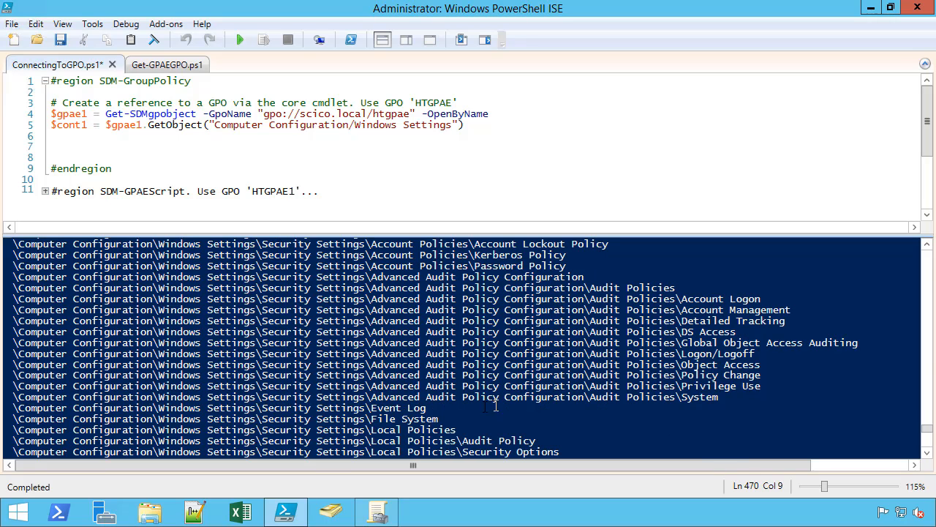
scroll(down, 3)
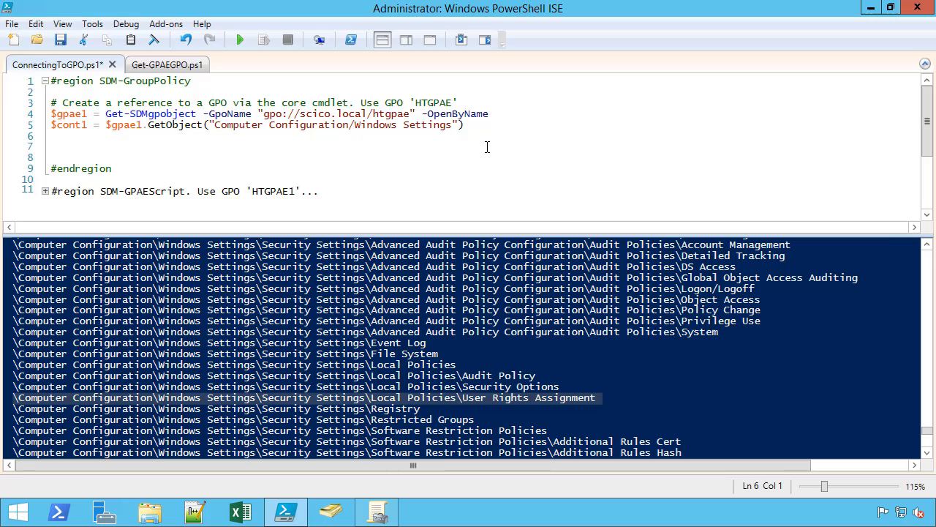
Write $contURA = $cont1.GetObject(...) for the User Rights Assignment container
text($con)
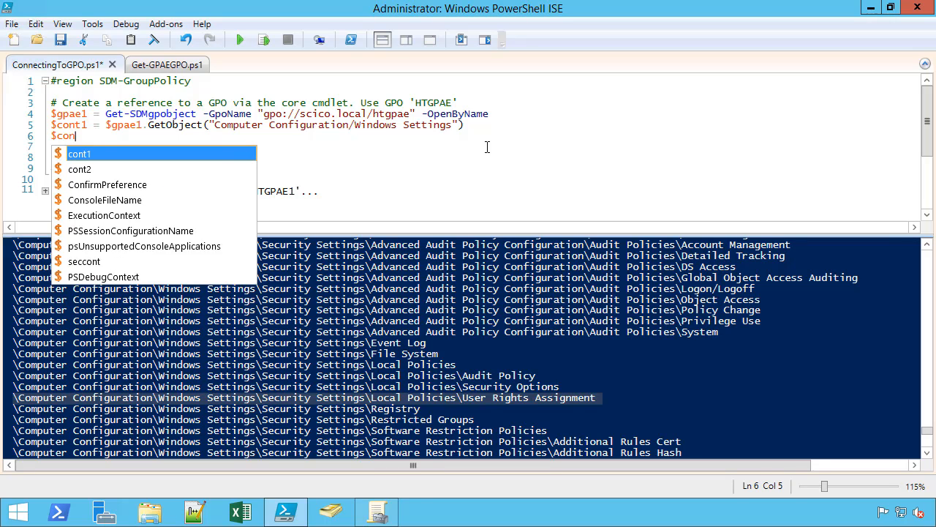
text(tURA)
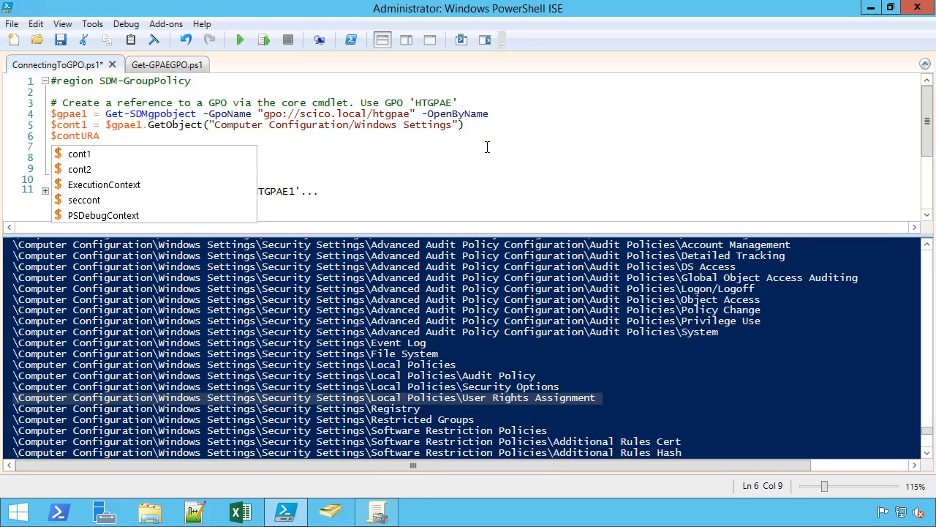
text($)
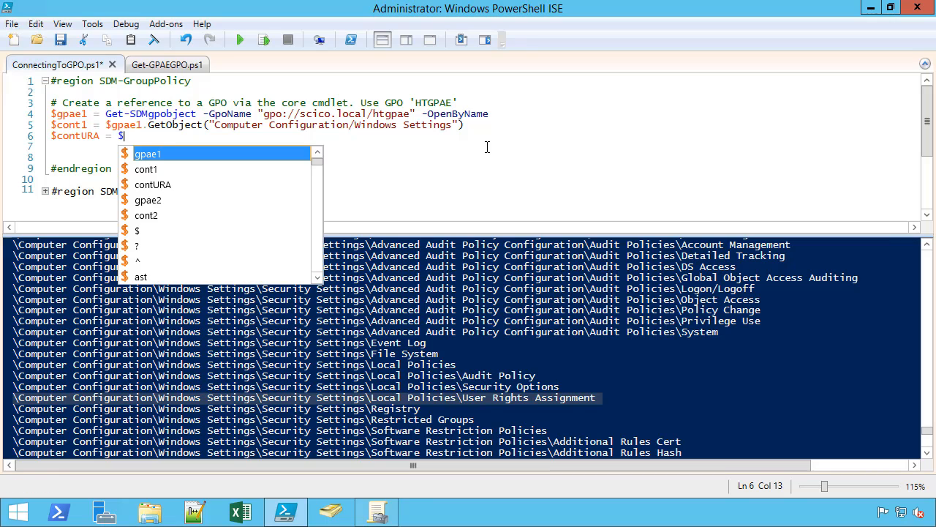
text(cont1)
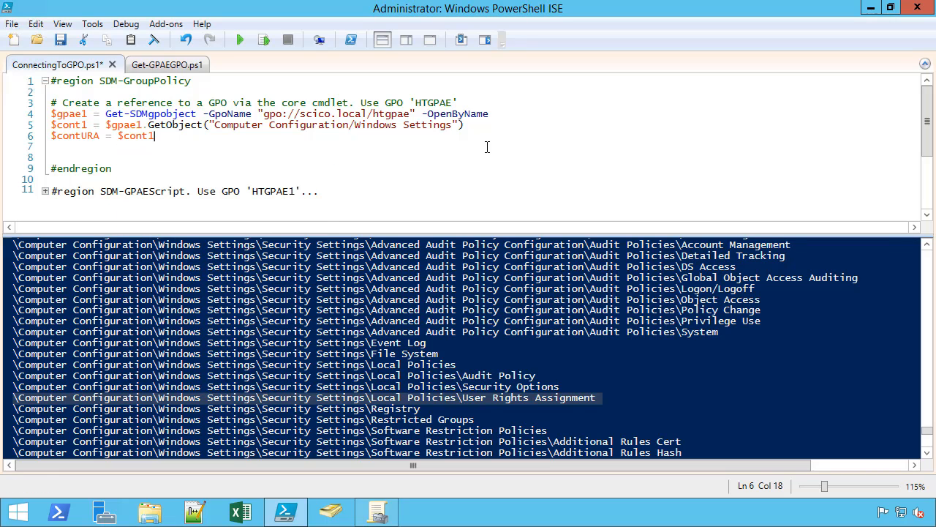
text(.get)
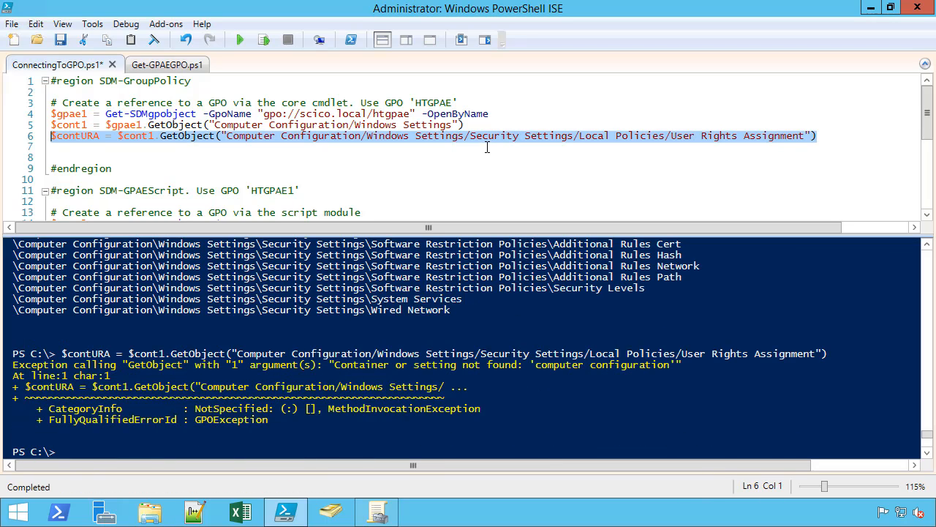
mouse_move(276, 141)
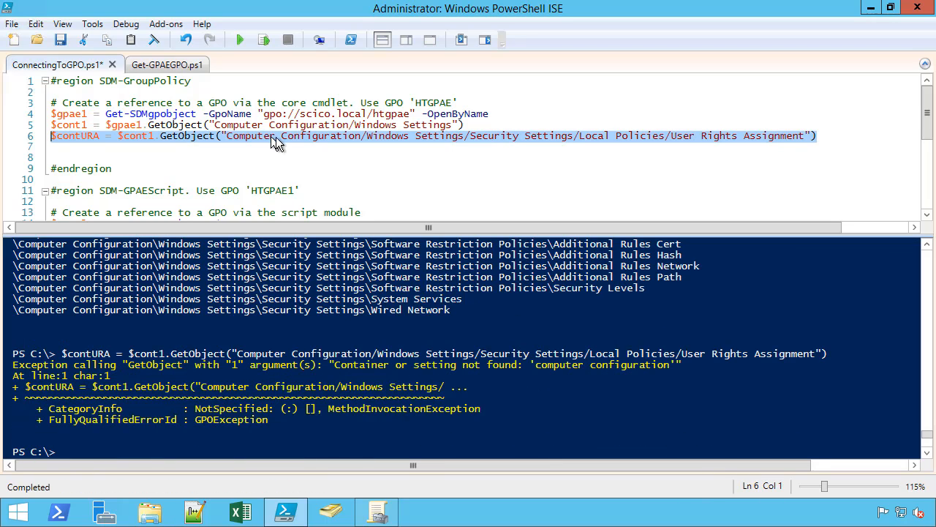
mouse_move(225, 139)
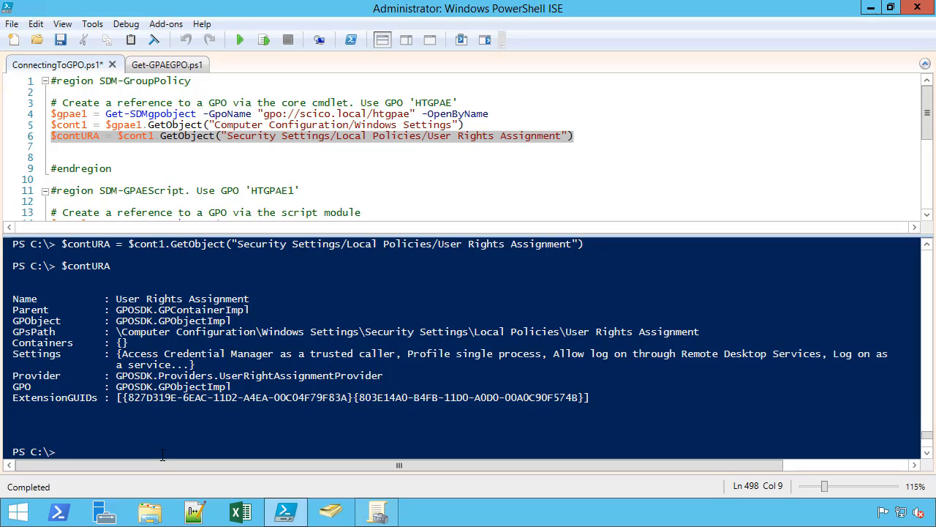
Query $contURA.Settings capacity (64) and count (44) in the console
text($contURA/s)
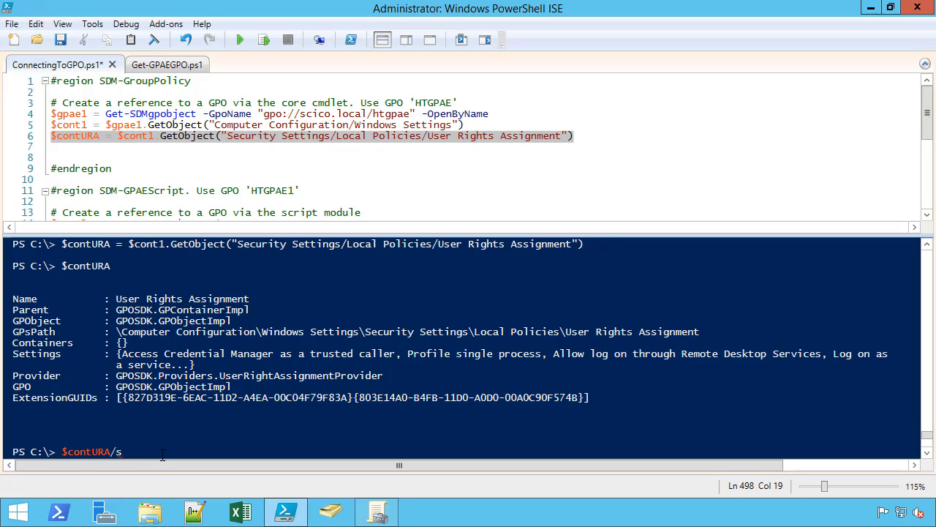
text(.)
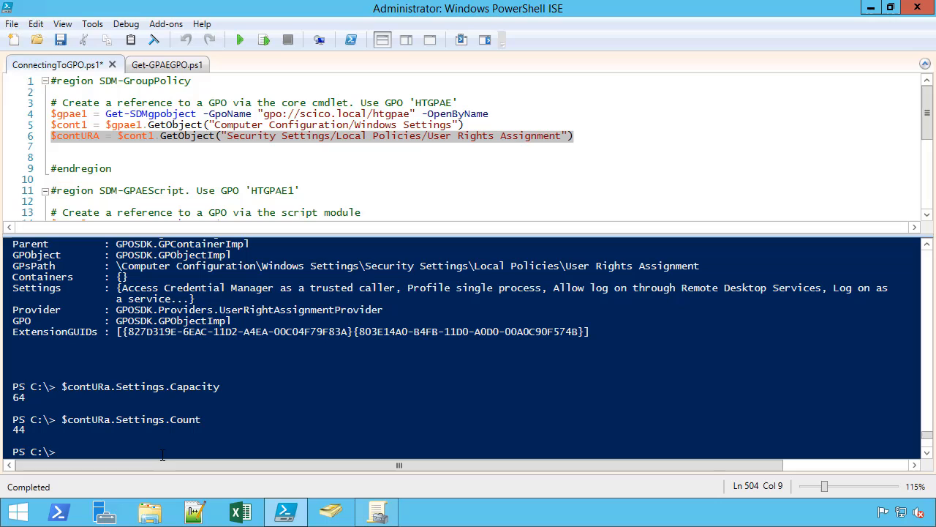
text($contURa.Settings.)
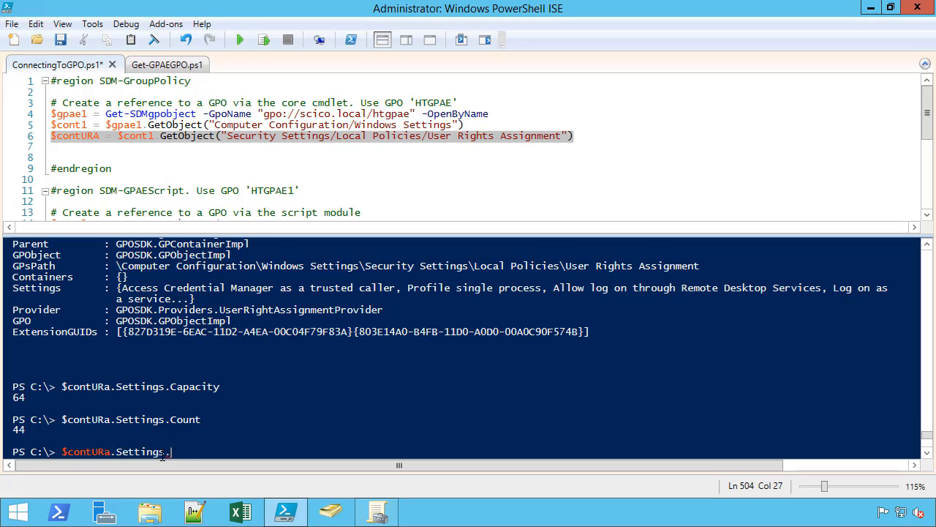
List the User Rights Assignment setting names with $contURA.Settings | sort name | select name
text(|sort |)
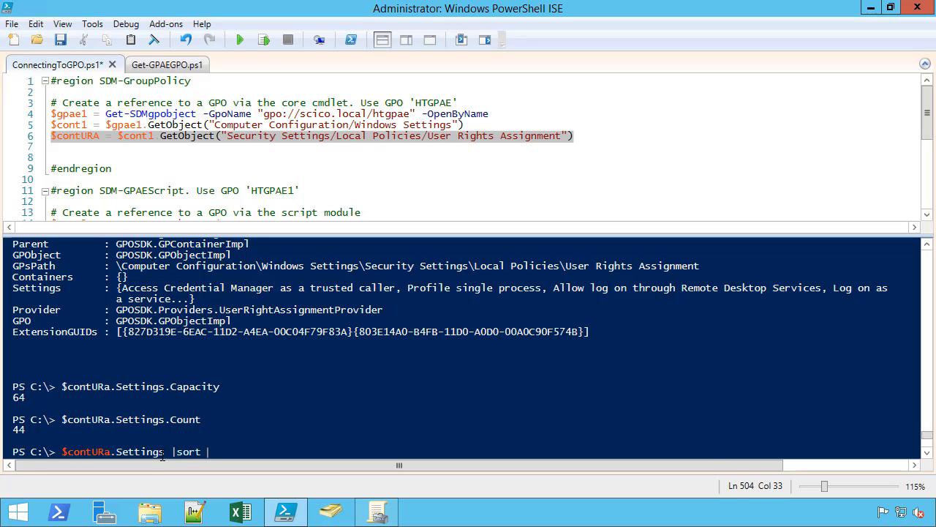
text(name)
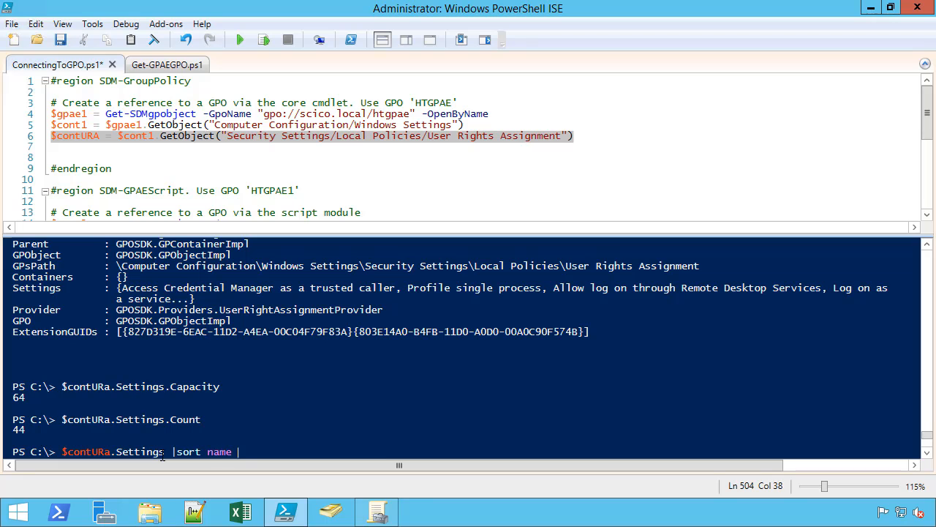
text(select na)
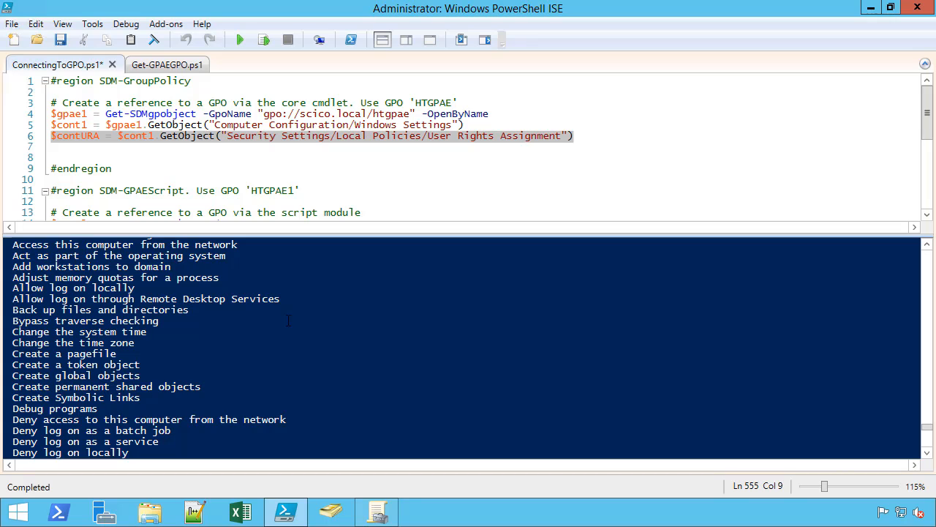
mouse_move(591, 175)
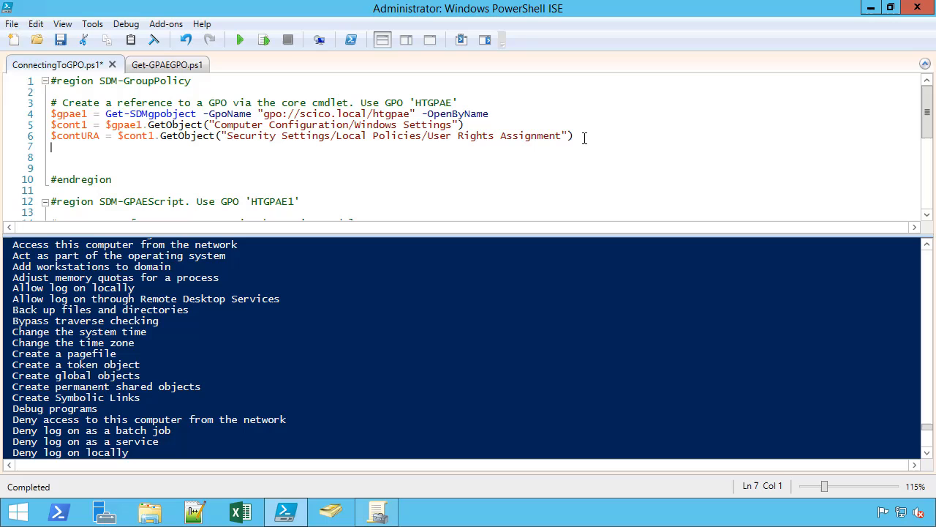
Set $stng1 = $contURA.Settings.ItemByName("Allow Log on Locally") on line 8 and run it
text($)
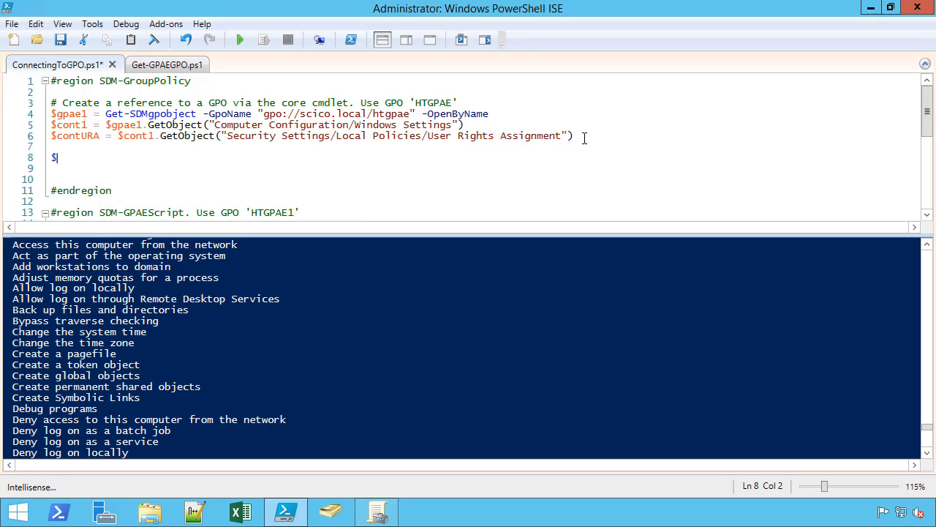
text(sett)
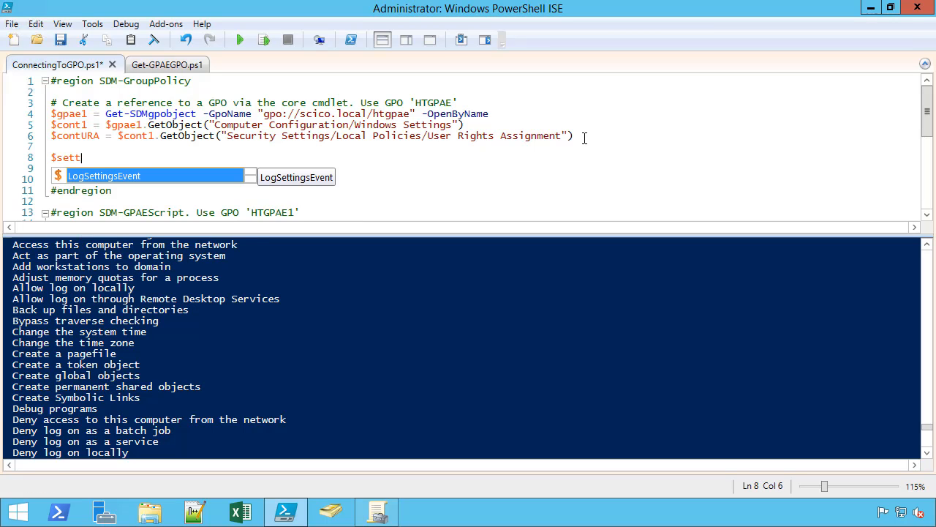
text(stng1 =)
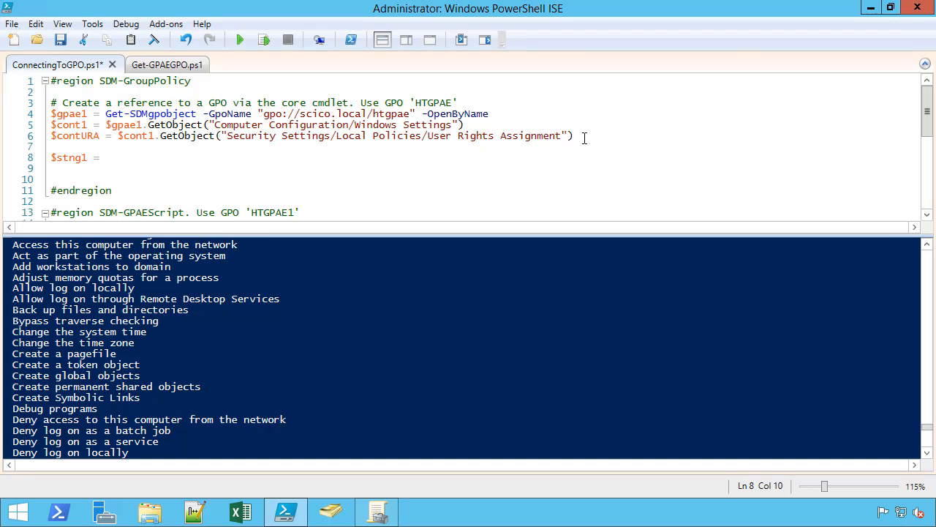
text($ont)
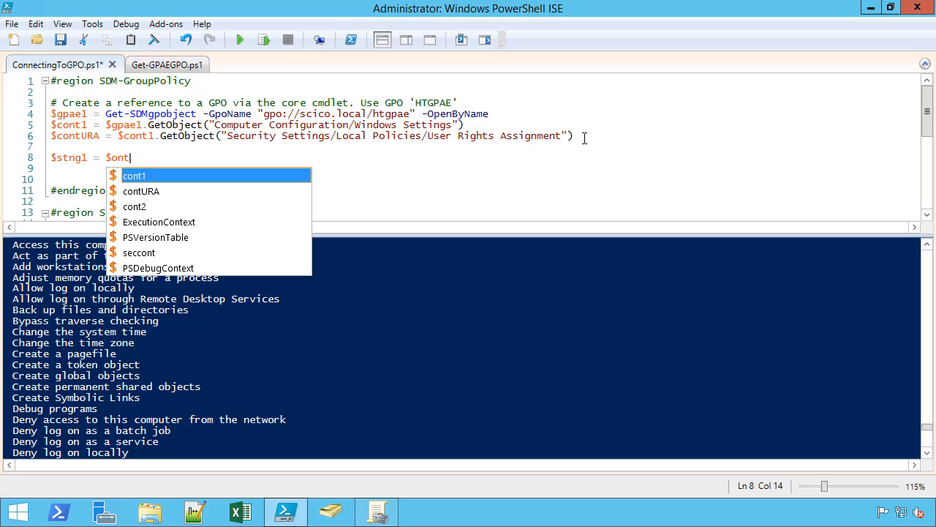
text(contURA.)
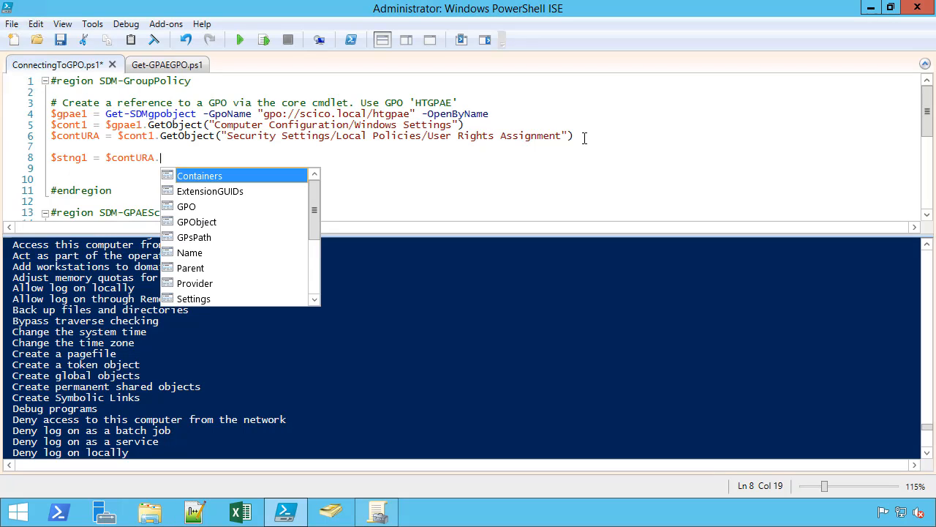
text(i)
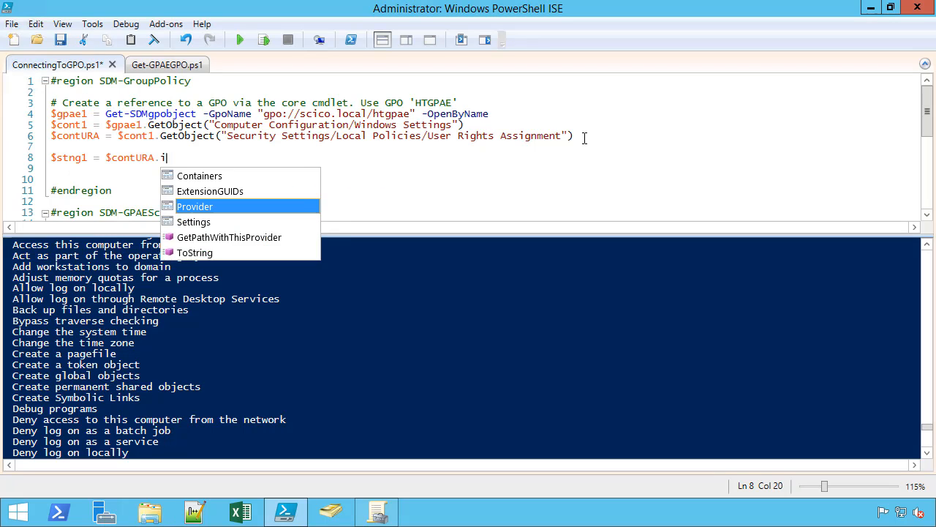
text(se)
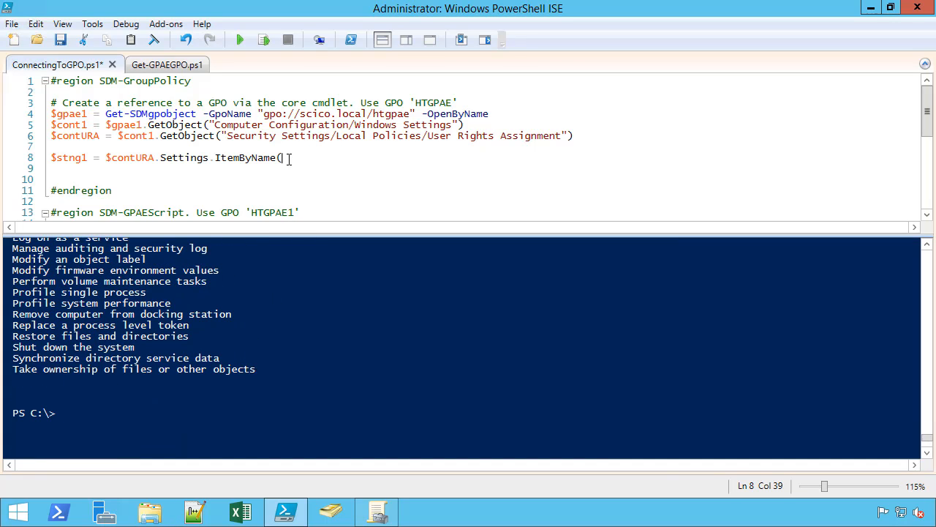
text("Allow Lo)
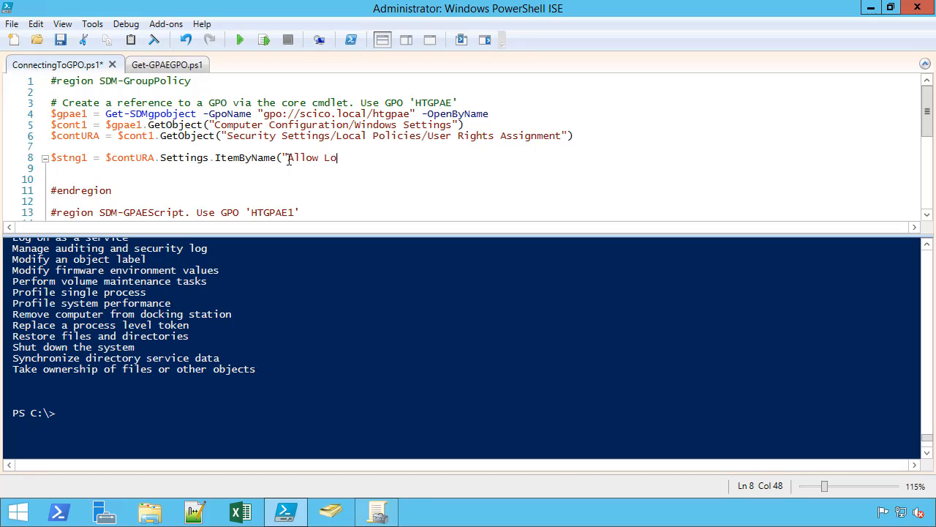
text(gon LocallY)
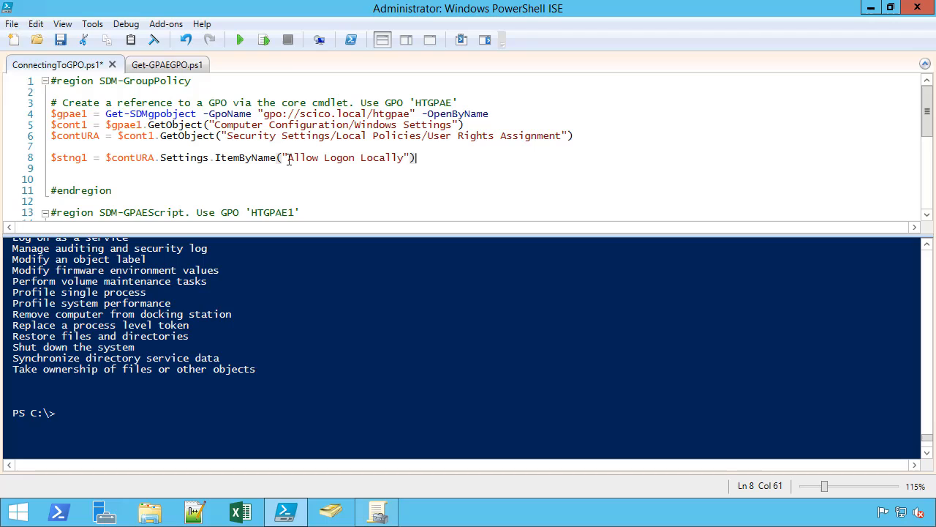
key(F8)
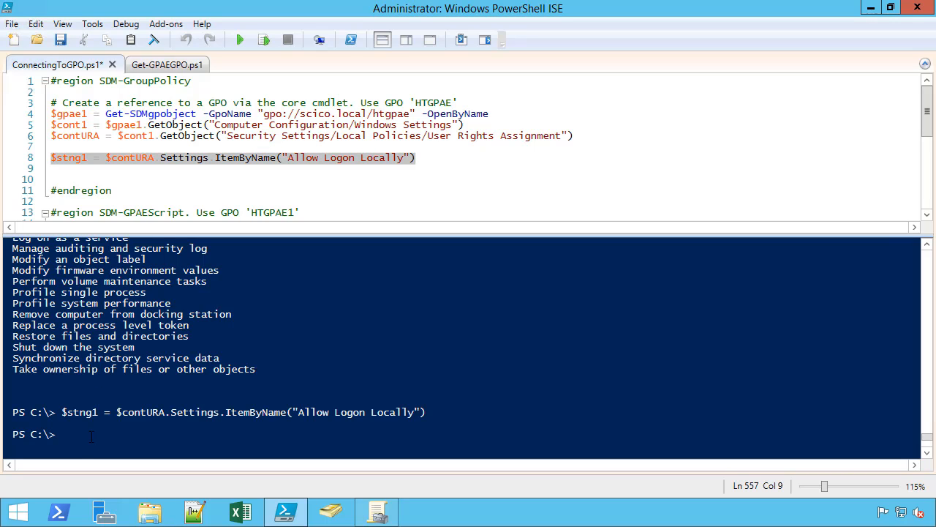
Display $stng1 in the console to show its name, GPS path and parent
text($stng1)
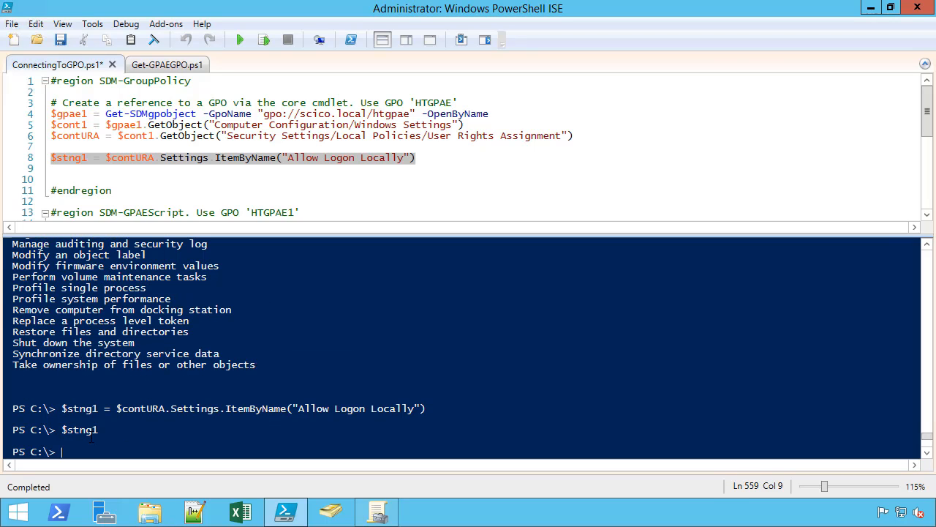
text($stng1)
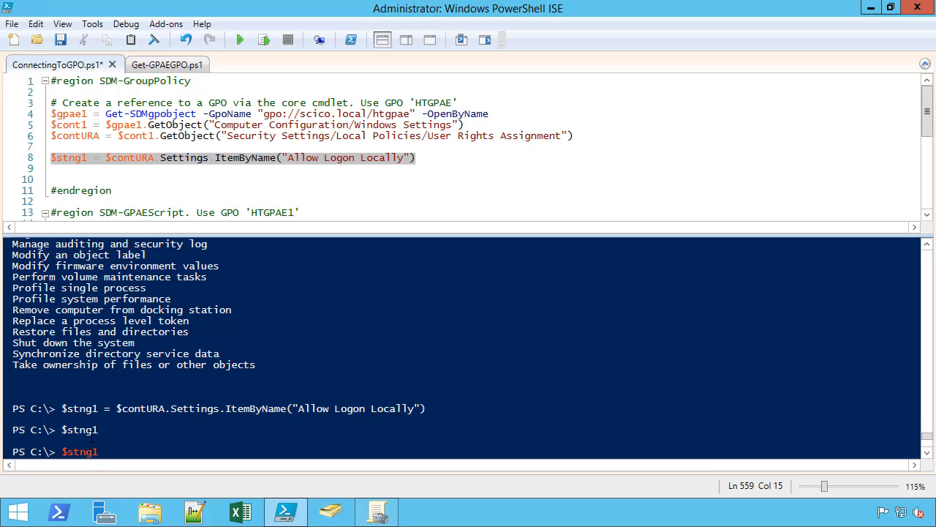
text(.)
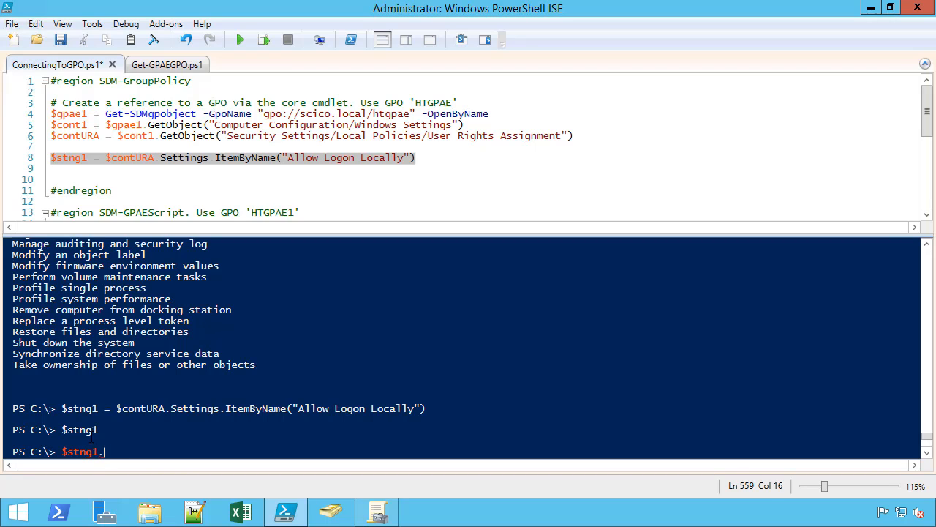
text(get-)
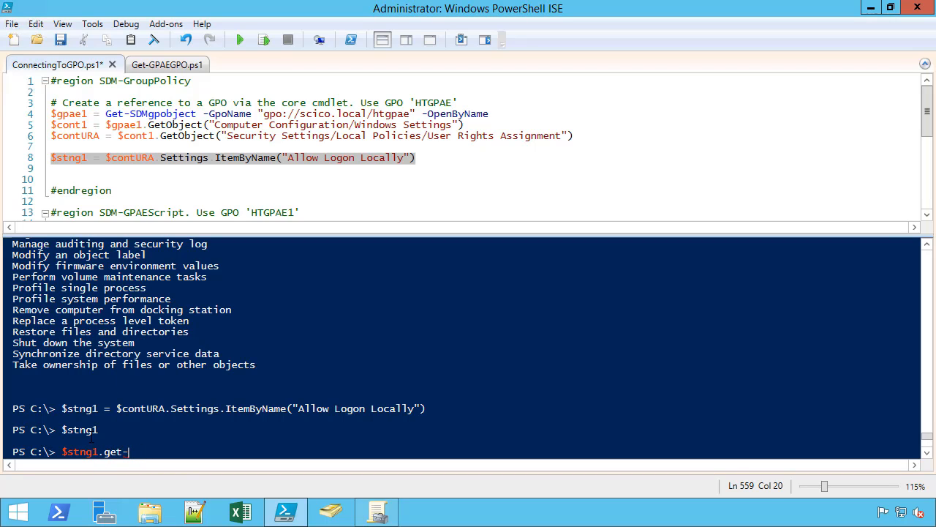
key(backspace)
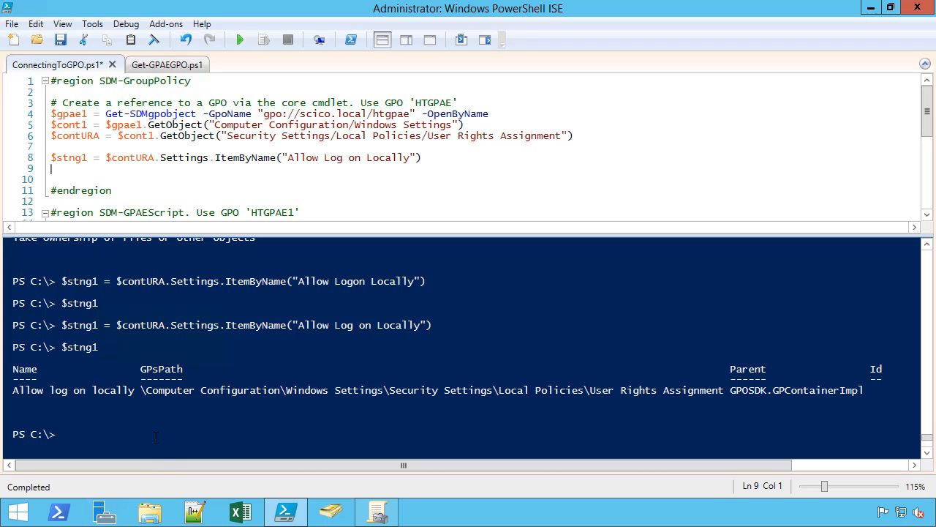
Run $contURA.Settings | sort name | select name again to list the setting names
text($)
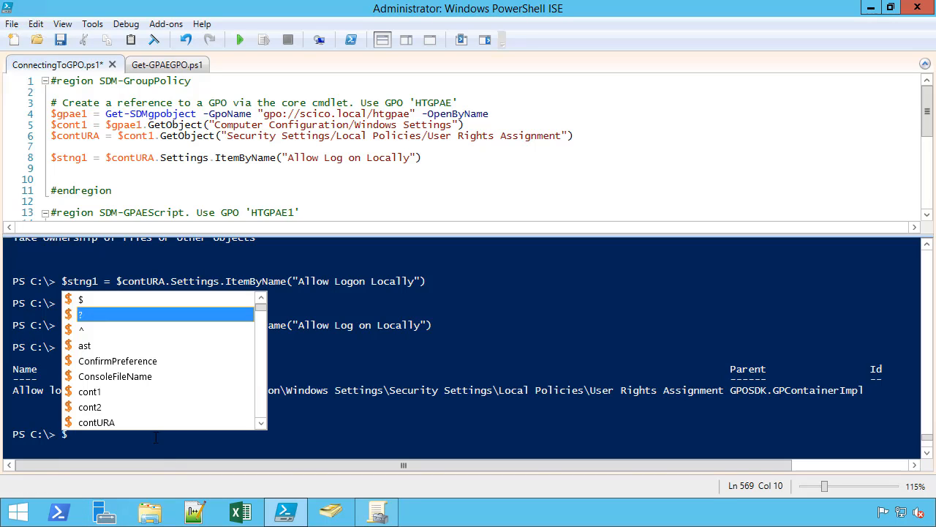
text($contURa.Settings |sort name |select name)
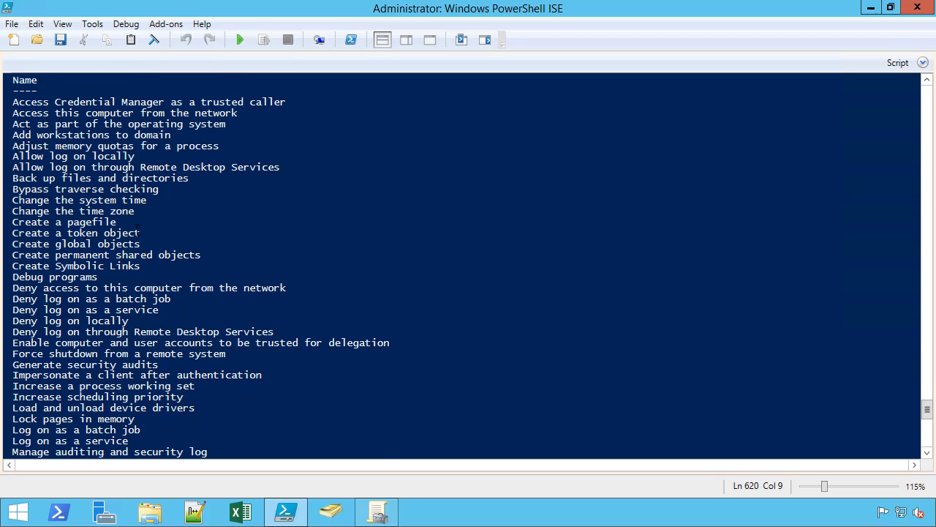
Highlight names from Create a pagefile through Deny log on locally in the output
double_click(63, 223)
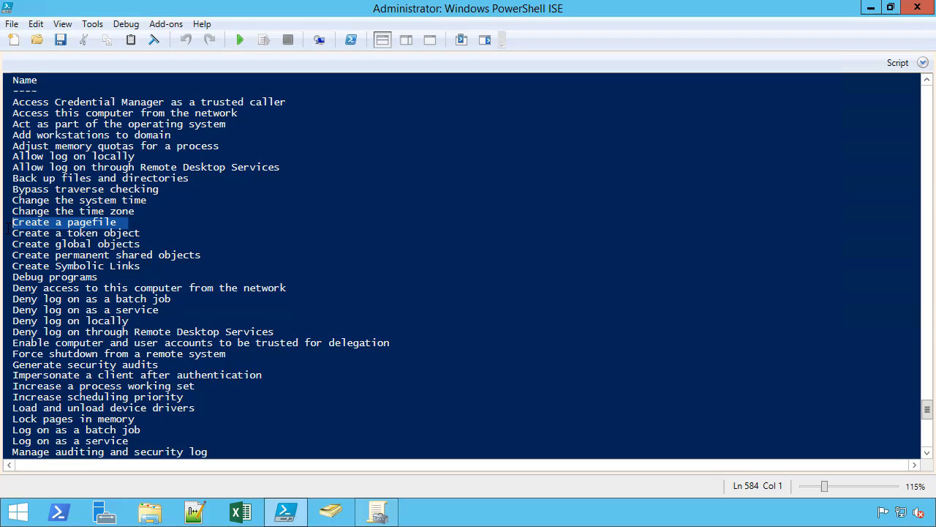
click(105, 254)
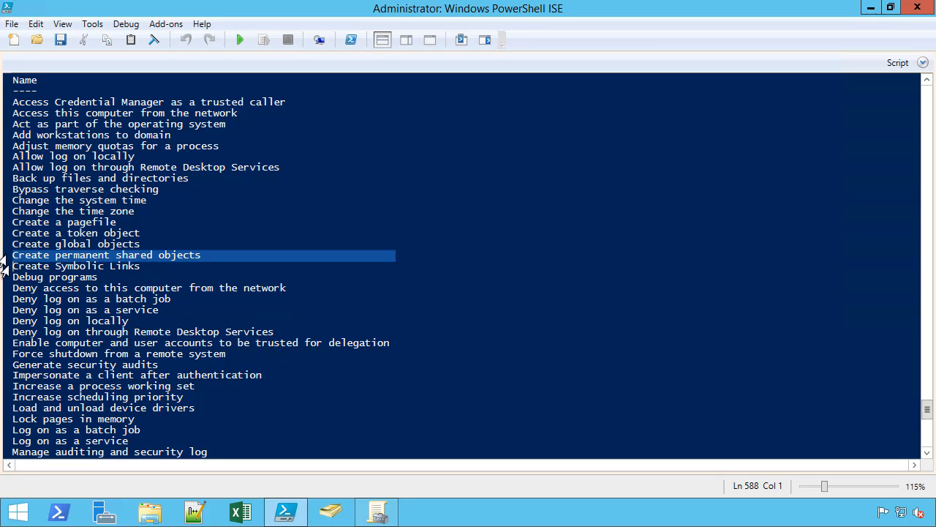
key(Down)
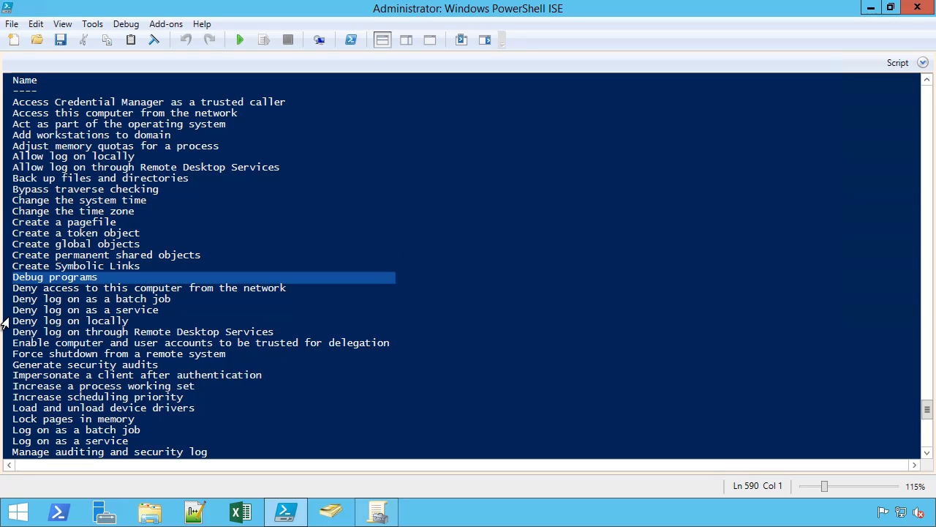
click(70, 320)
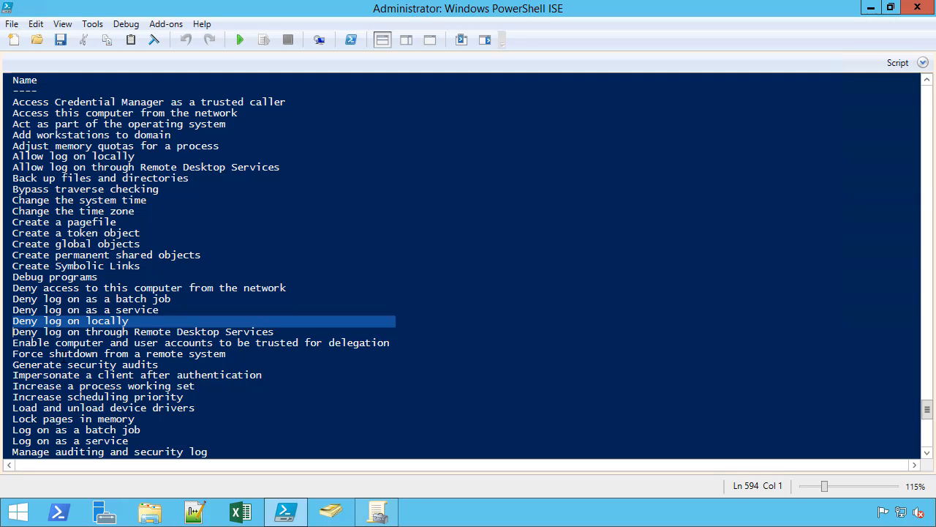
mouse_move(114, 335)
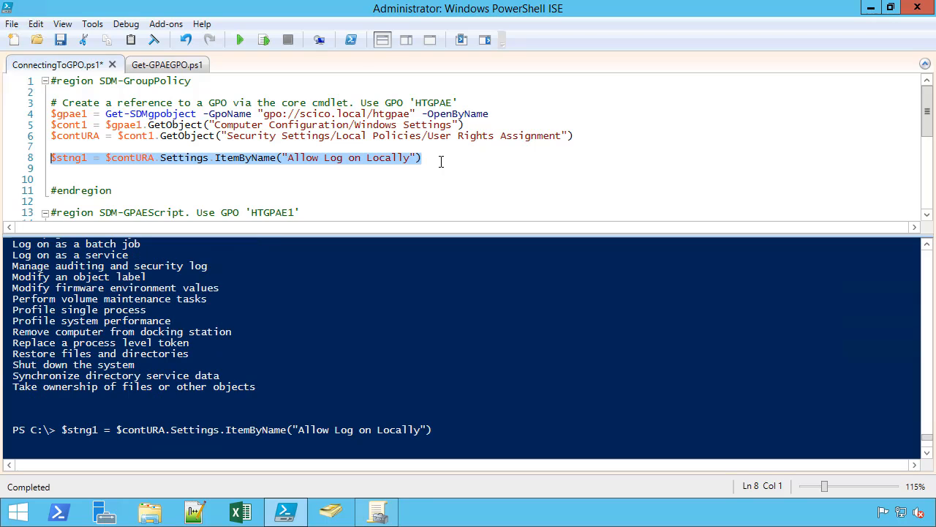
Pipe $stng1 to Get-Member (gm) to list its methods and properties
click(264, 40)
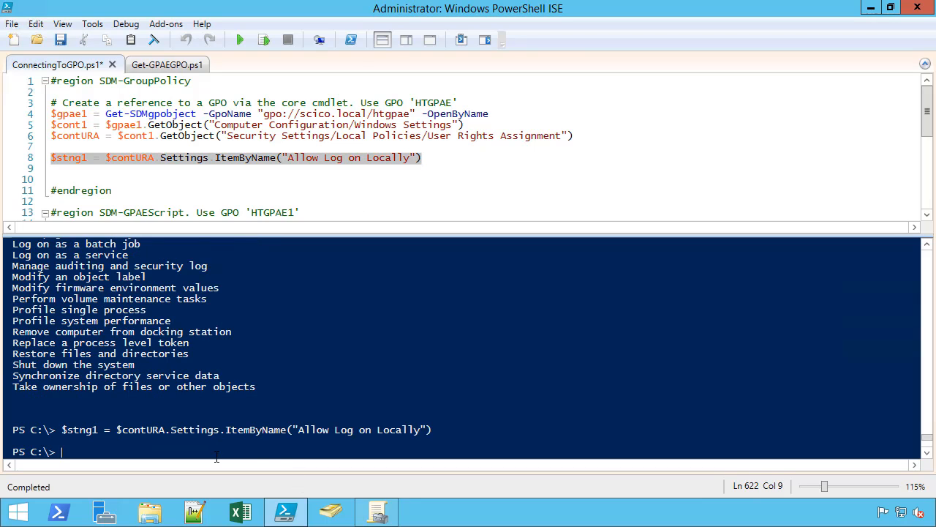
text($stng1 |fl *)
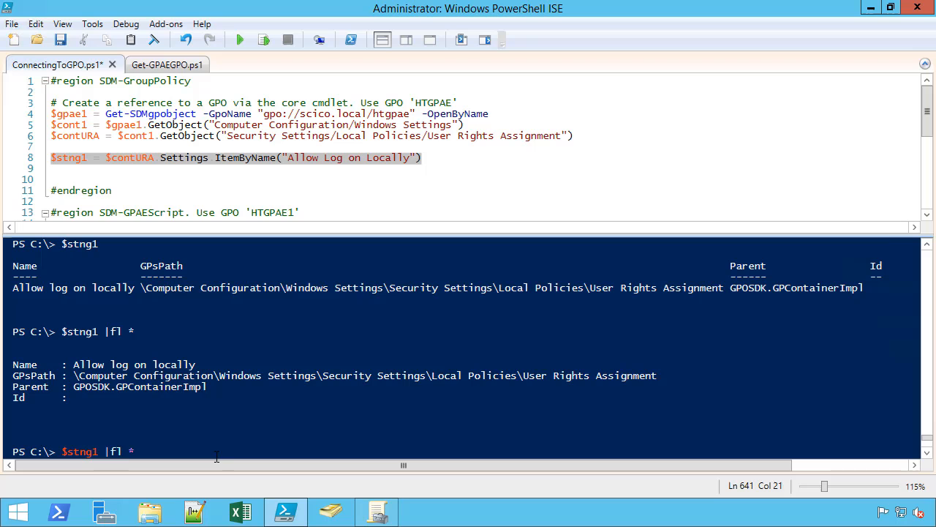
text(gm)
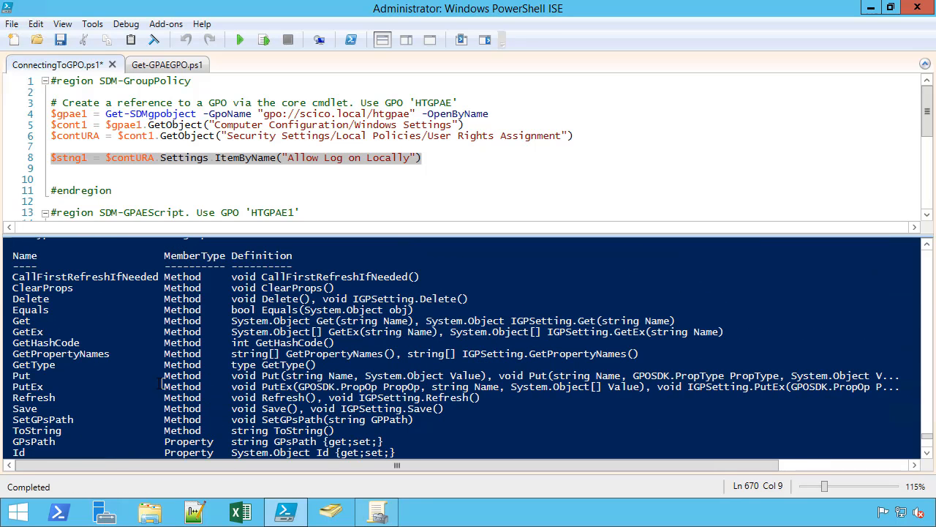
Review the member list including GetPropertyNames, then place the cursor at the end of line 8
double_click(61, 353)
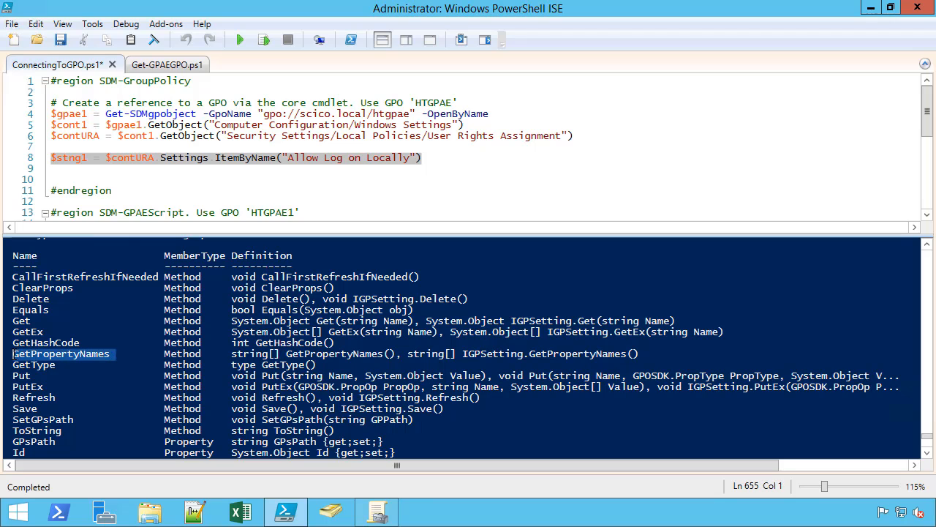
mouse_move(106, 38)
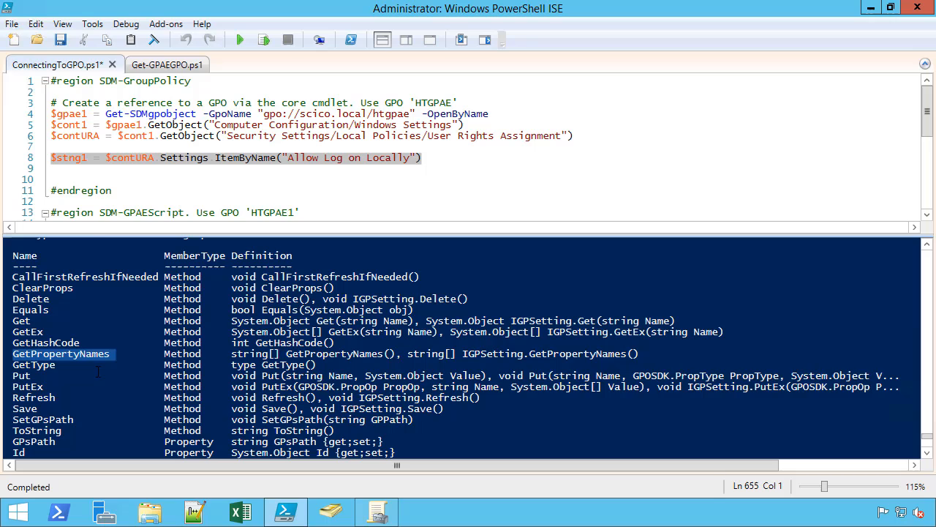
scroll(down, 3)
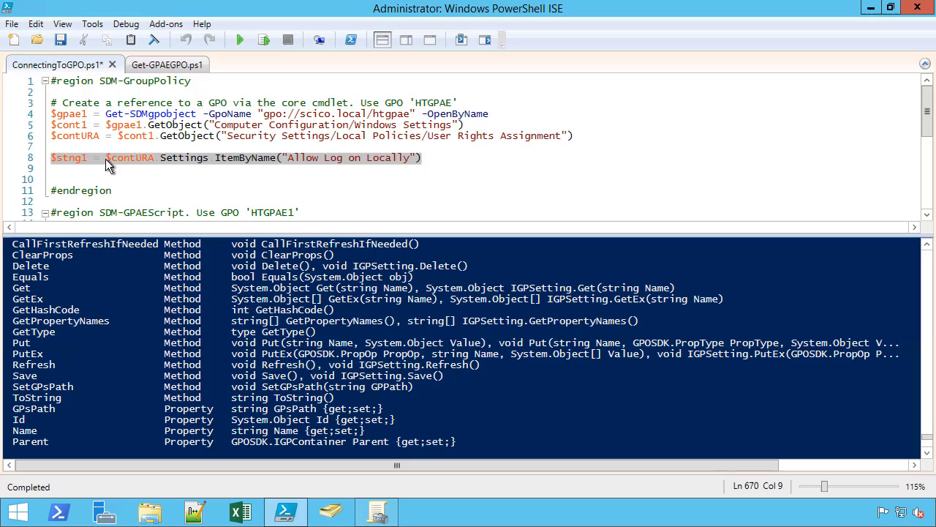
click(436, 156)
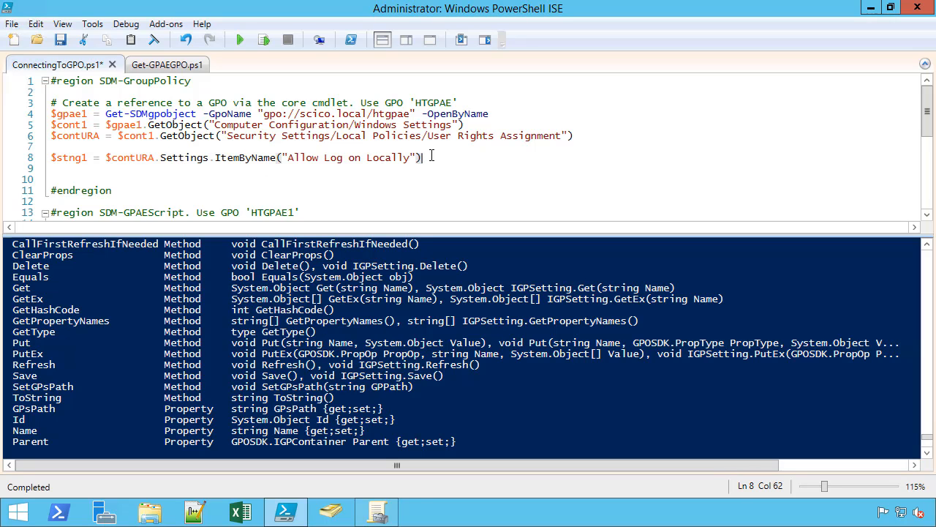
Set $stng2 = $contURA.GetObject("Change the System Time") on line 9 and display it in the console
text($stng2 =)
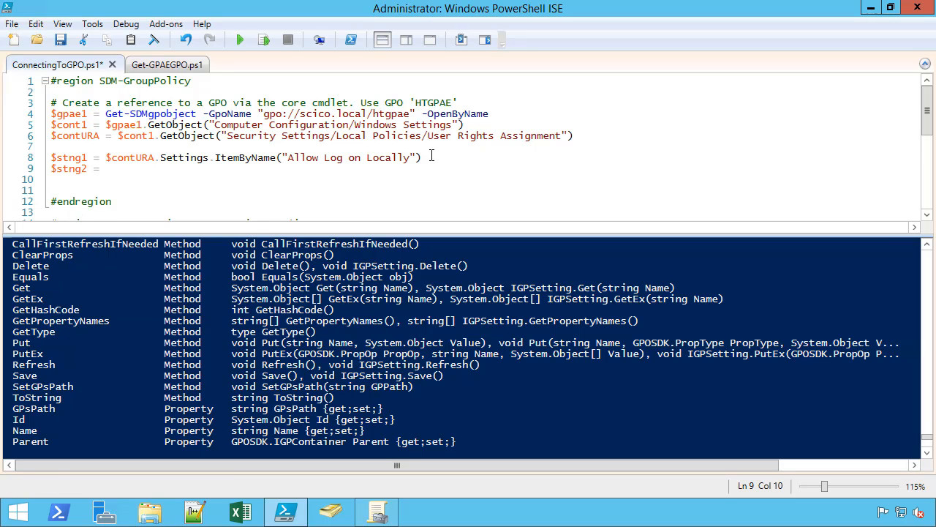
text($contURA)
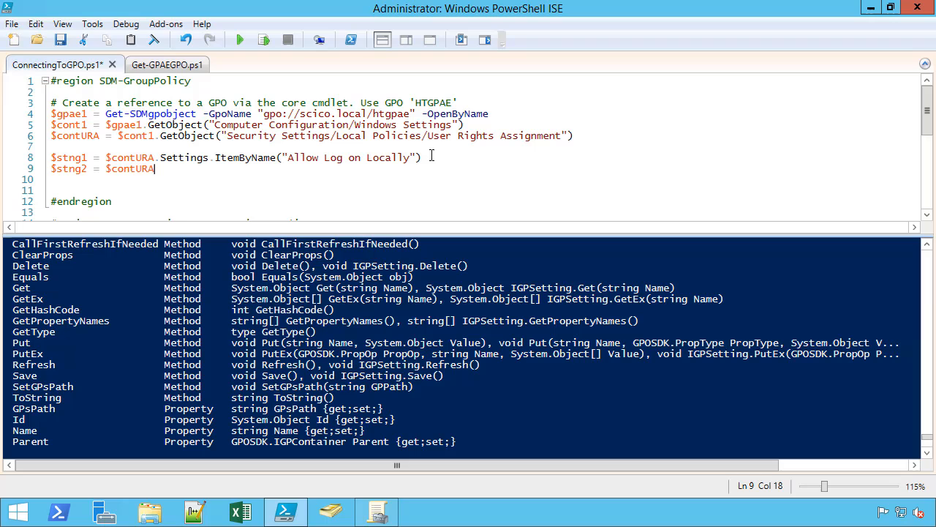
text(.GetObject()
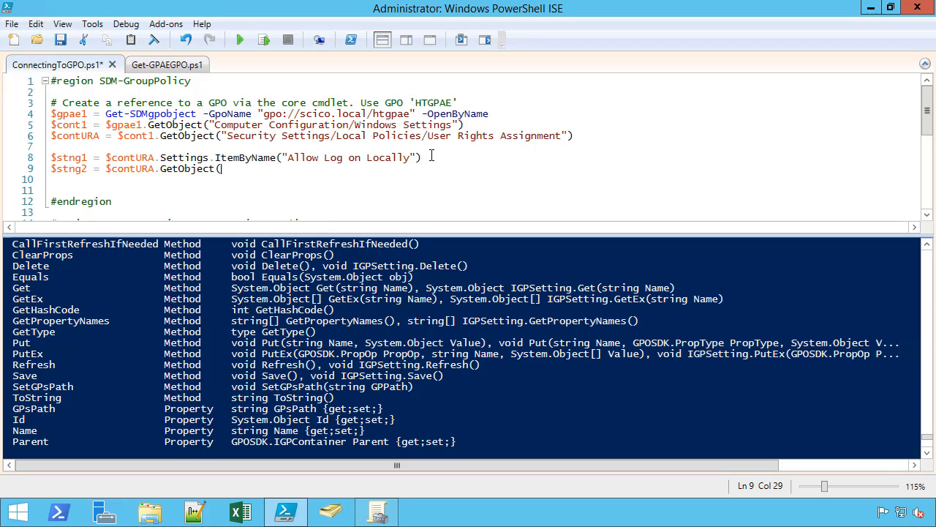
text(")
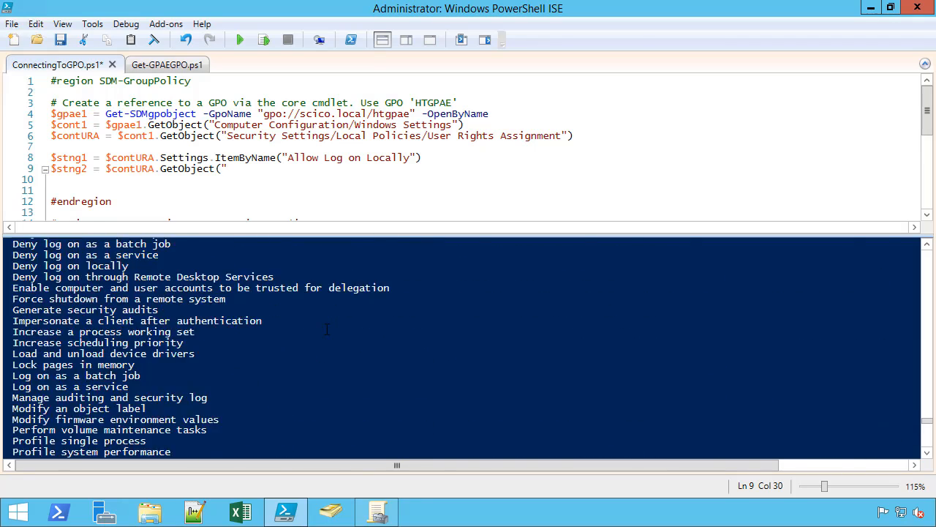
scroll(up, 3)
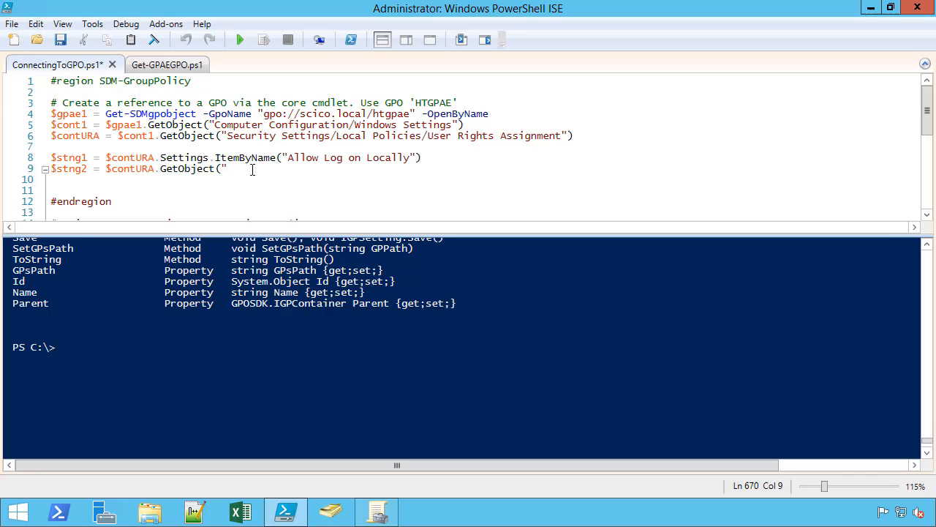
text(Change the Syst)
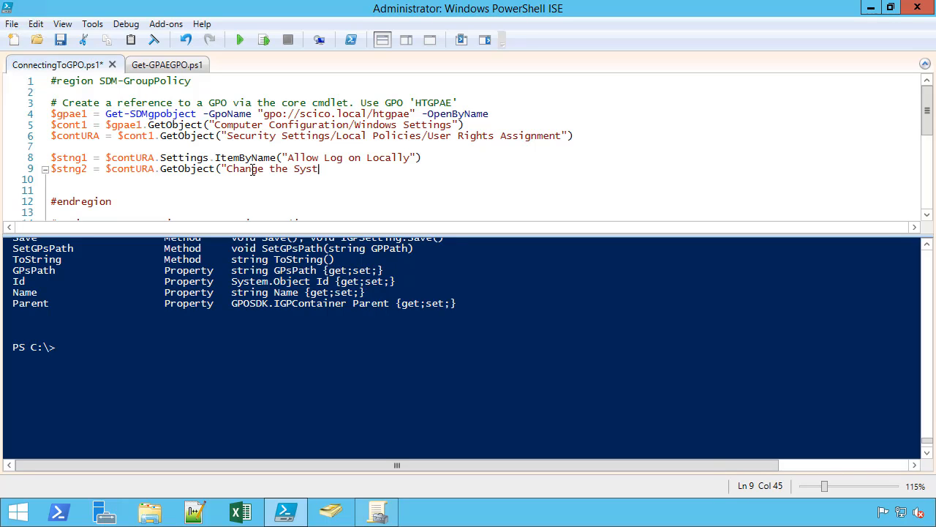
text(em Time"))
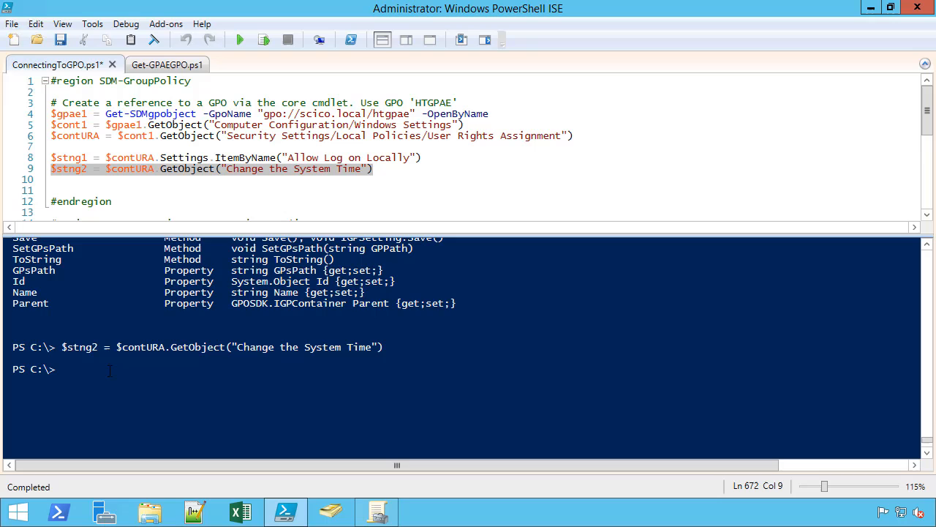
text($str)
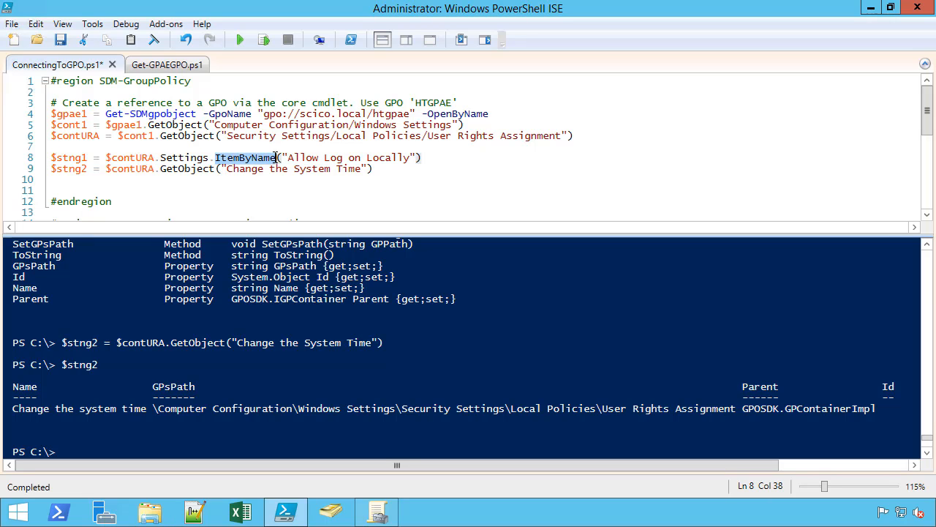
Run $stng1.GetType() and $stng2.GetType() to confirm both are GPSettingImpl objects
click(427, 158)
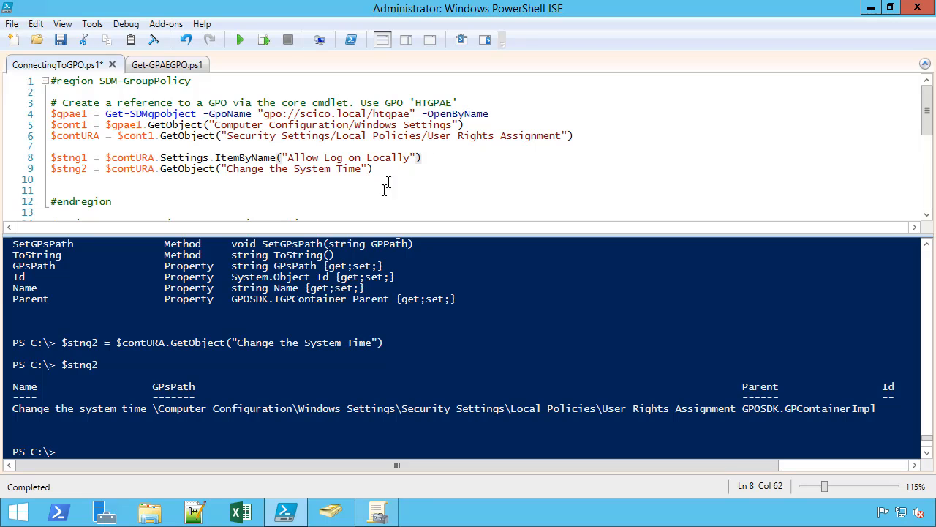
click(120, 451)
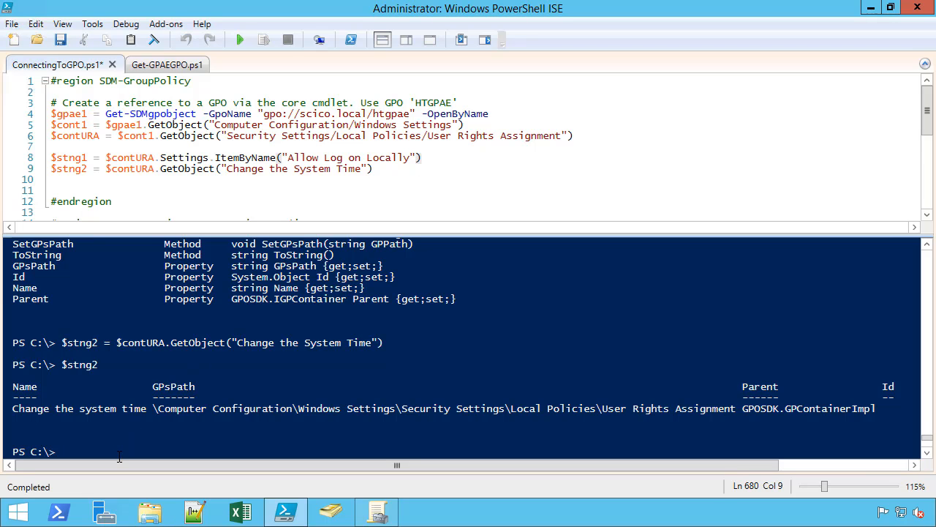
text($stng1)
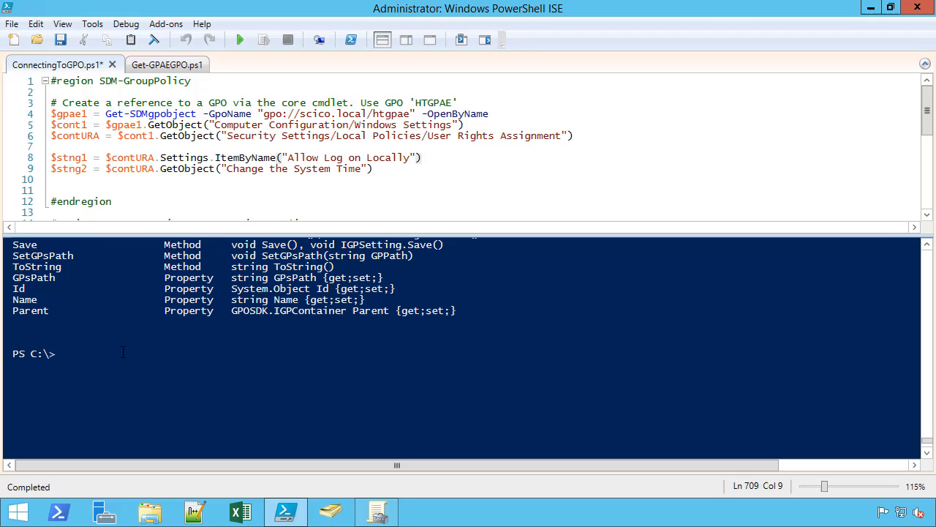
text($stng)
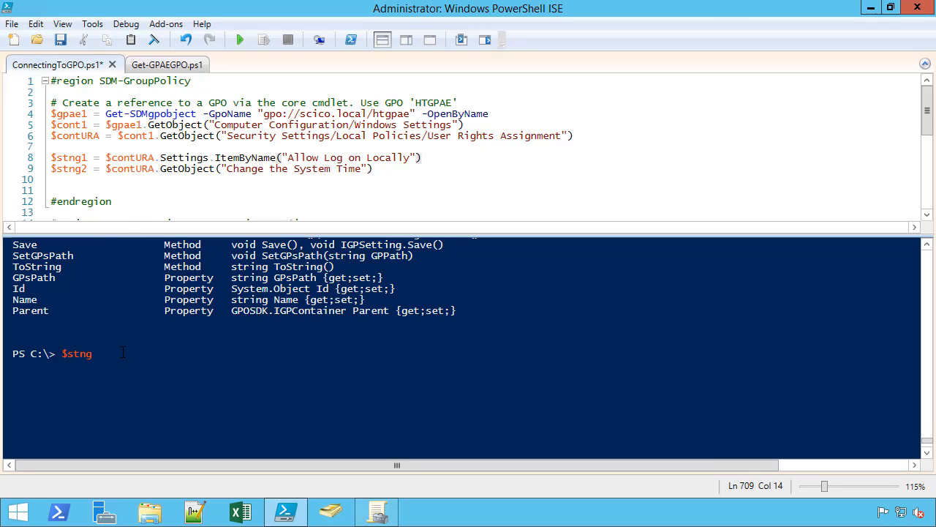
text(1.gett)
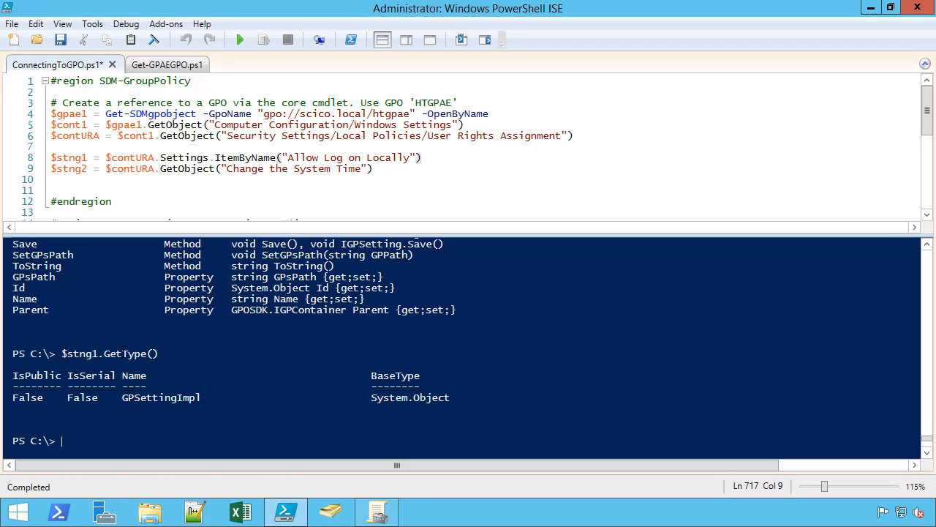
text($stng1.GetType())
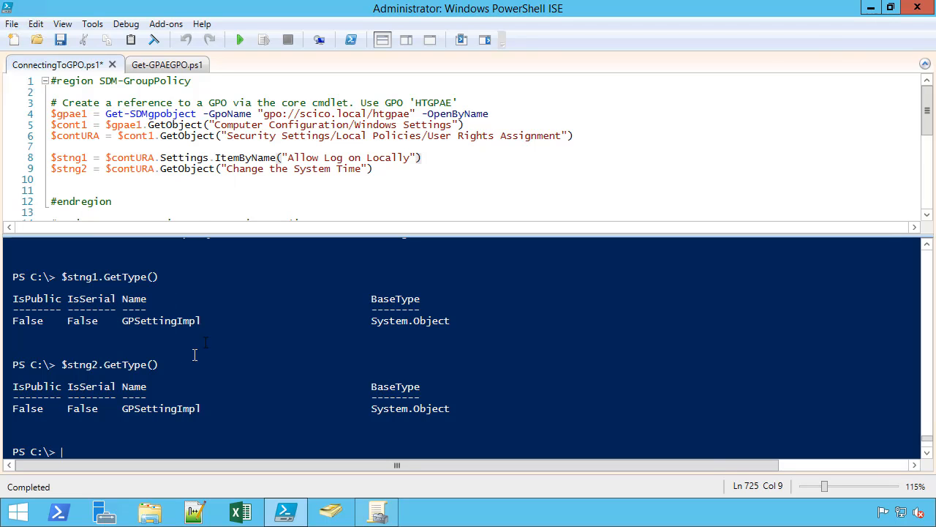
scroll(down, 3)
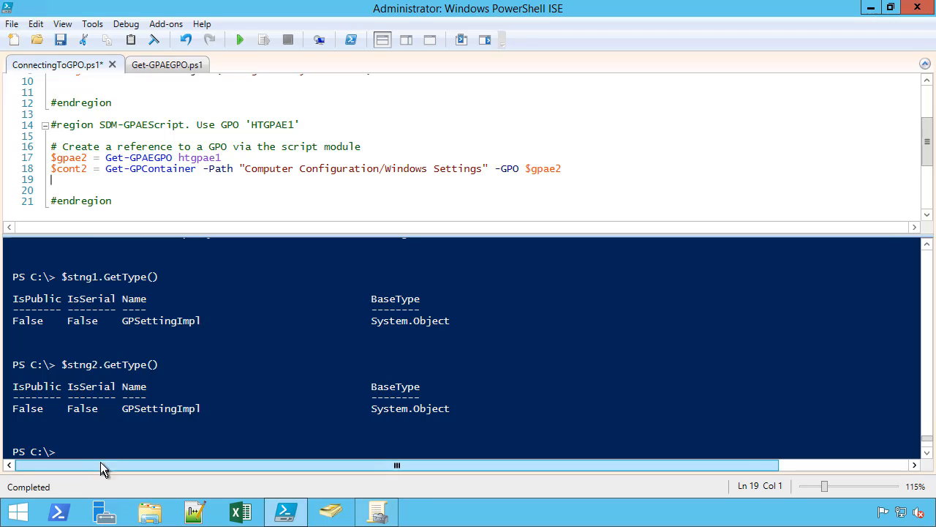
Show help for Get-GPSetting and review the $system and prevent* filter example
text(help)
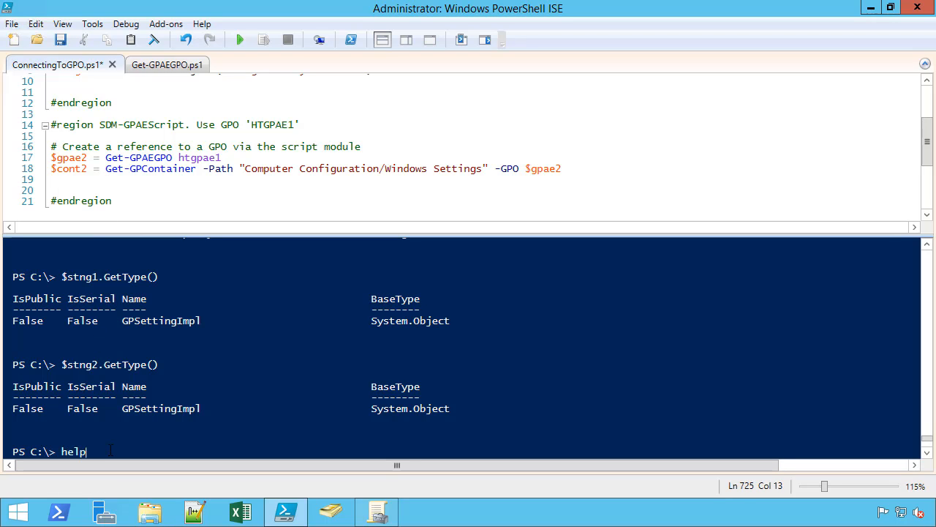
text(get)
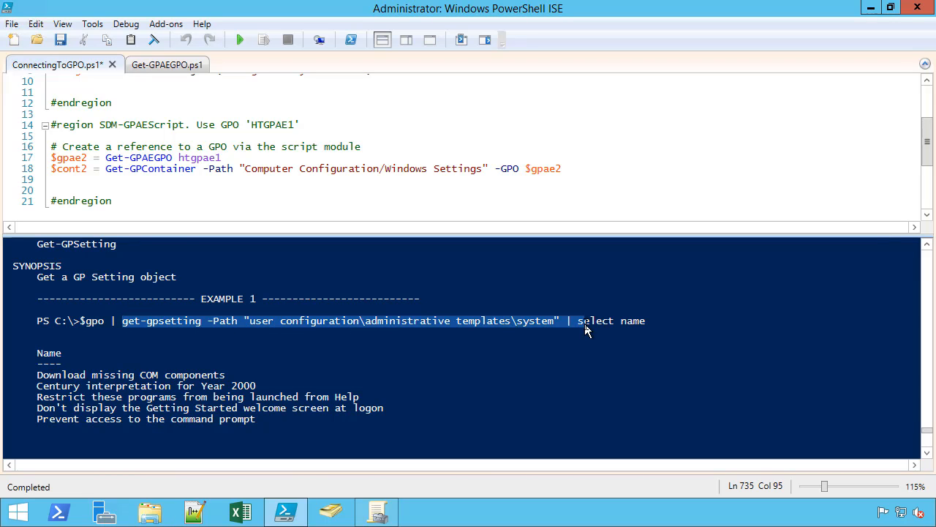
scroll(down, 3)
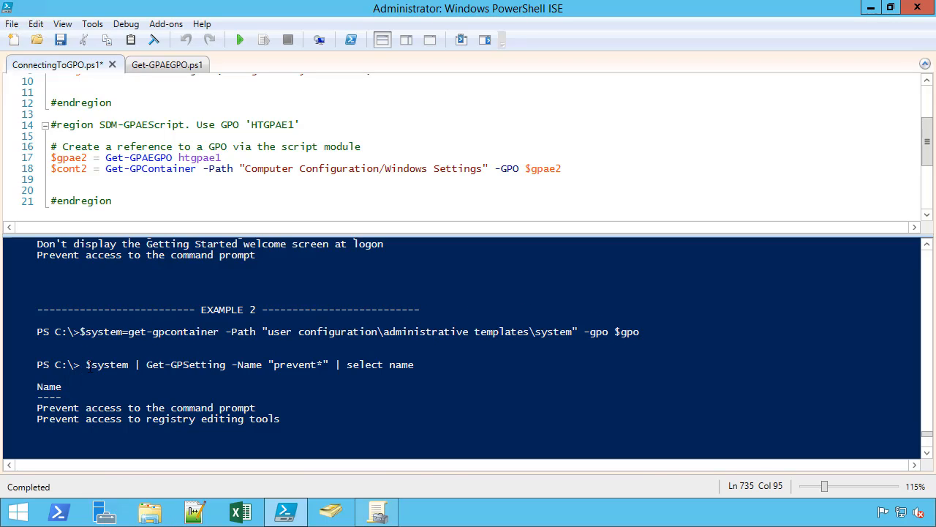
double_click(107, 364)
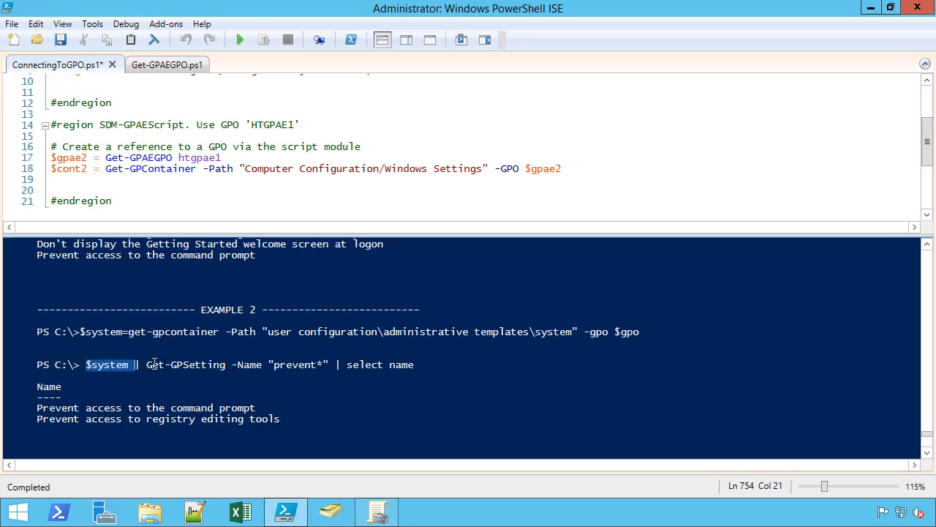
mouse_move(313, 365)
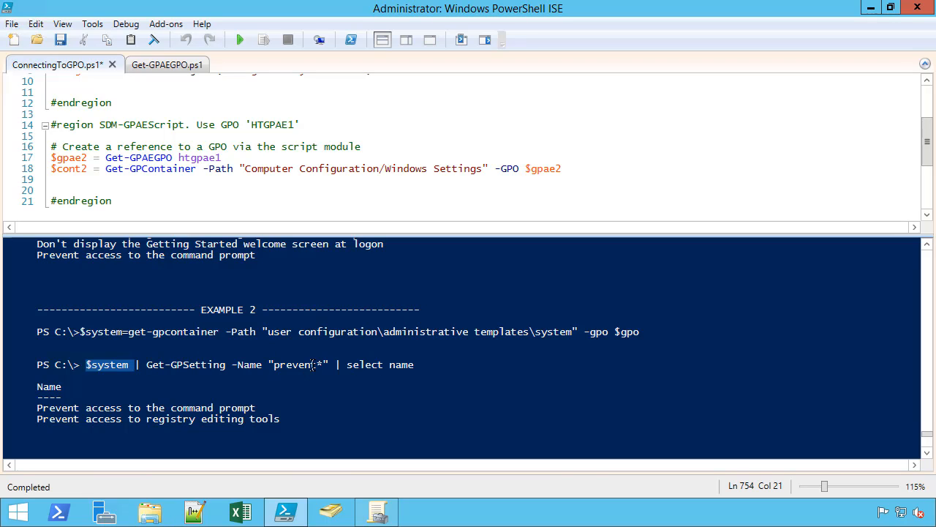
double_click(295, 364)
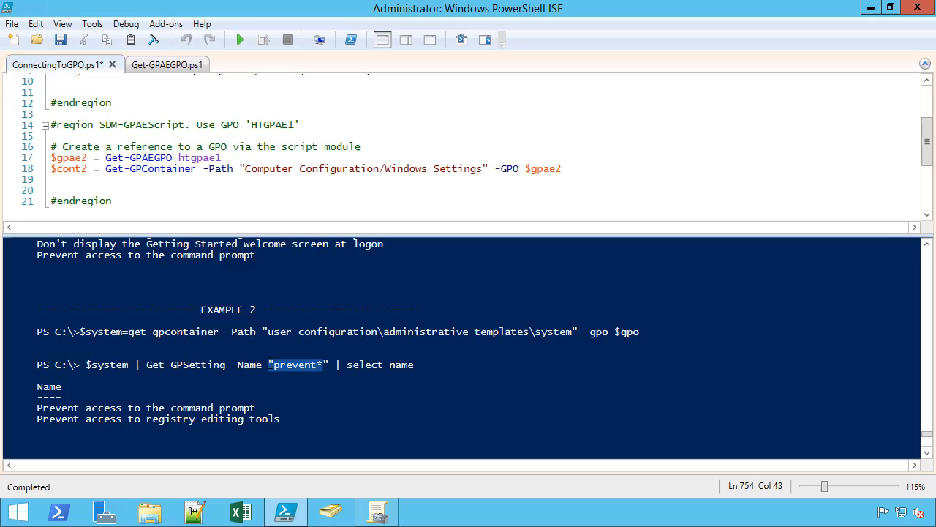
Scroll to Example 3 and start editing the empty script line 19
scroll(down, 3)
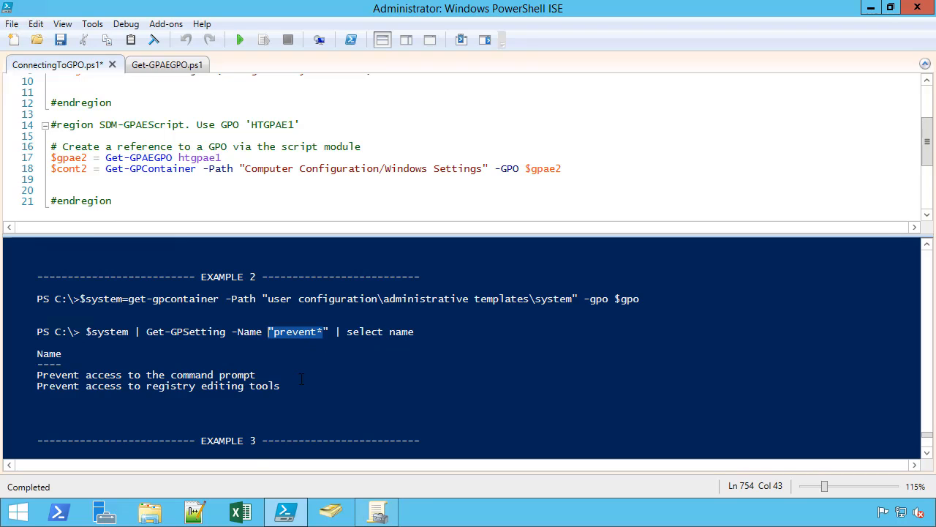
scroll(down, 3)
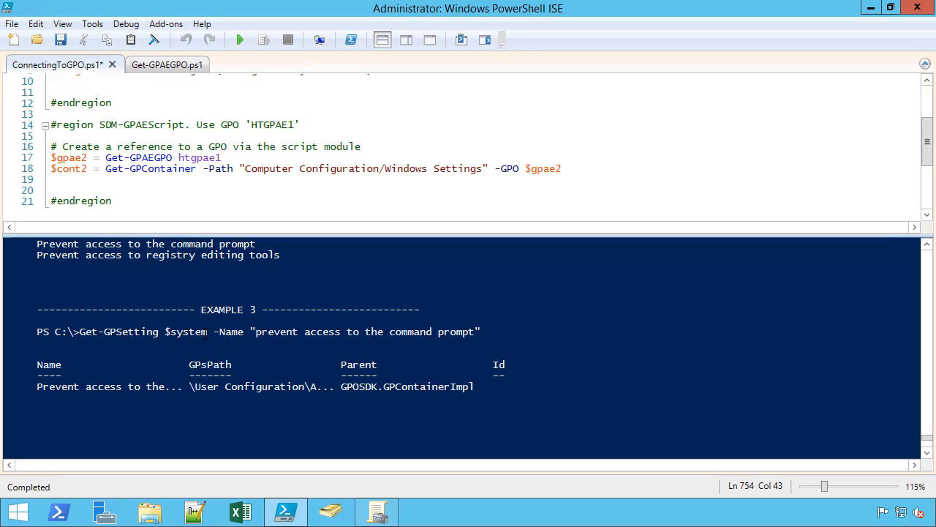
double_click(184, 331)
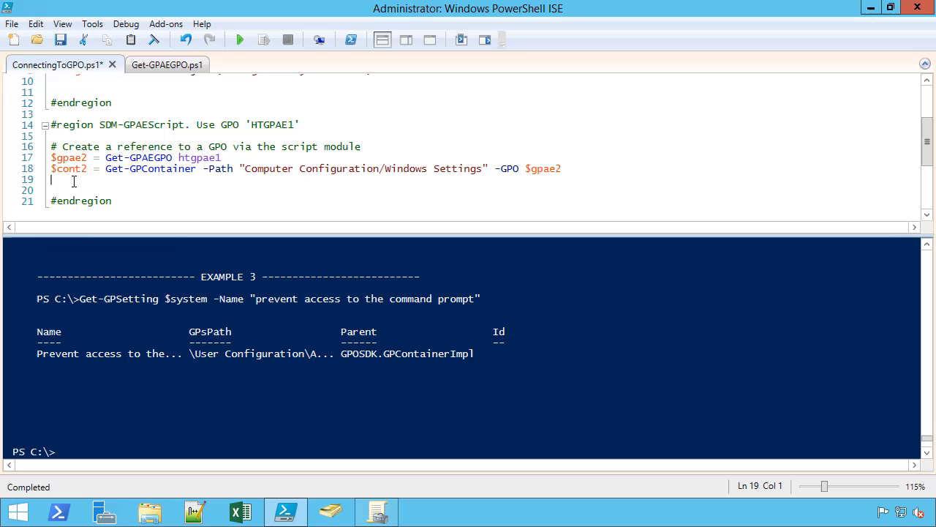
Begin line 19 as $stng3 = Get-GPSetting $contURa, correcting the container variable name
text($)
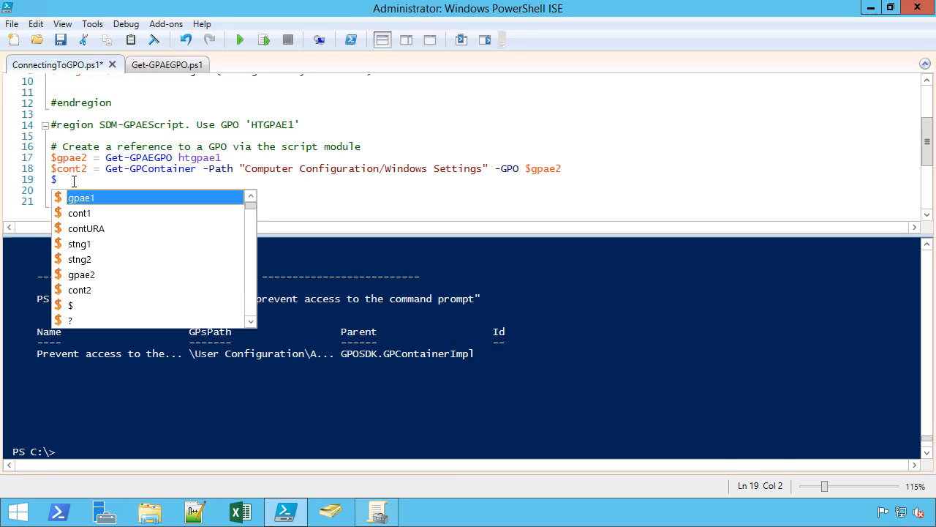
text(stg)
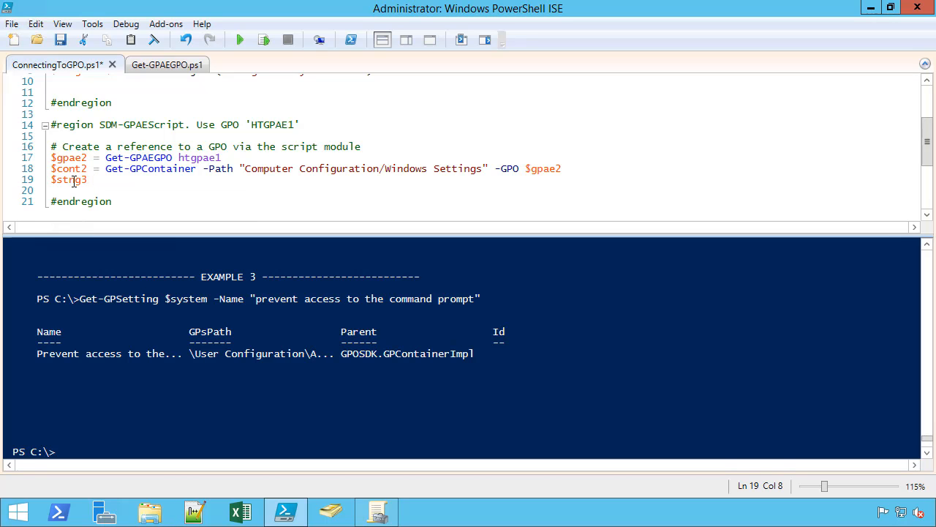
text($co)
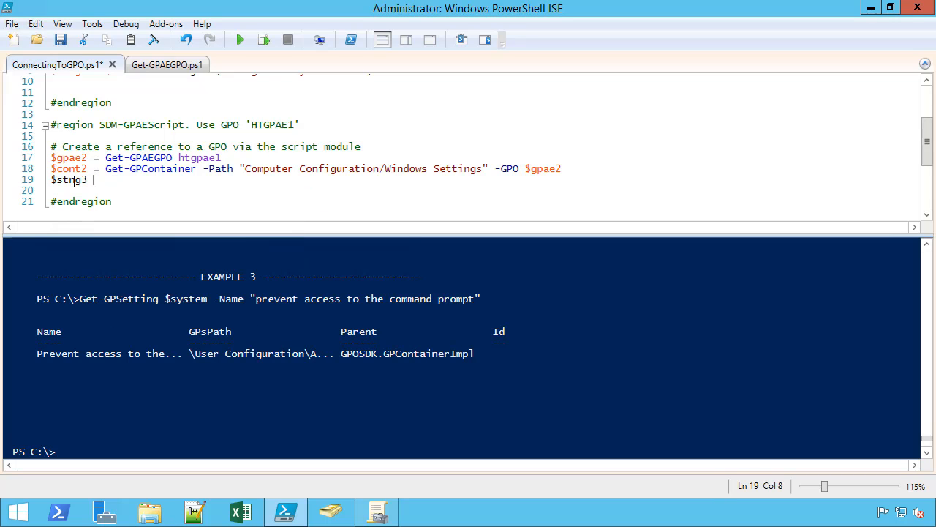
text(= get)
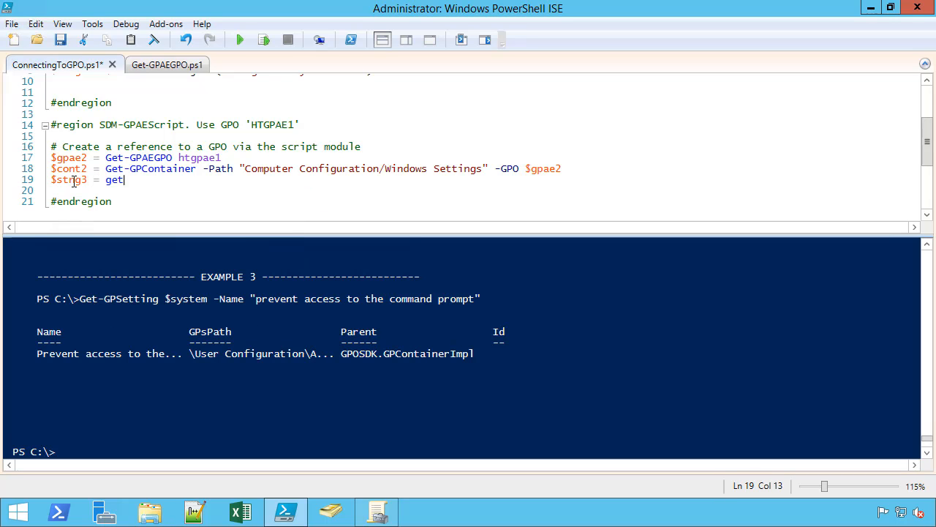
text(-GPSetting -co)
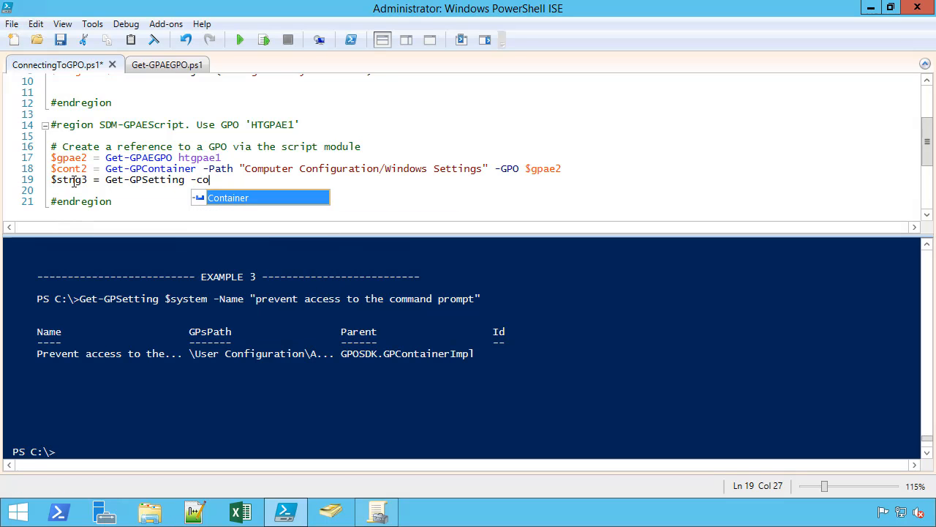
text($cont1)
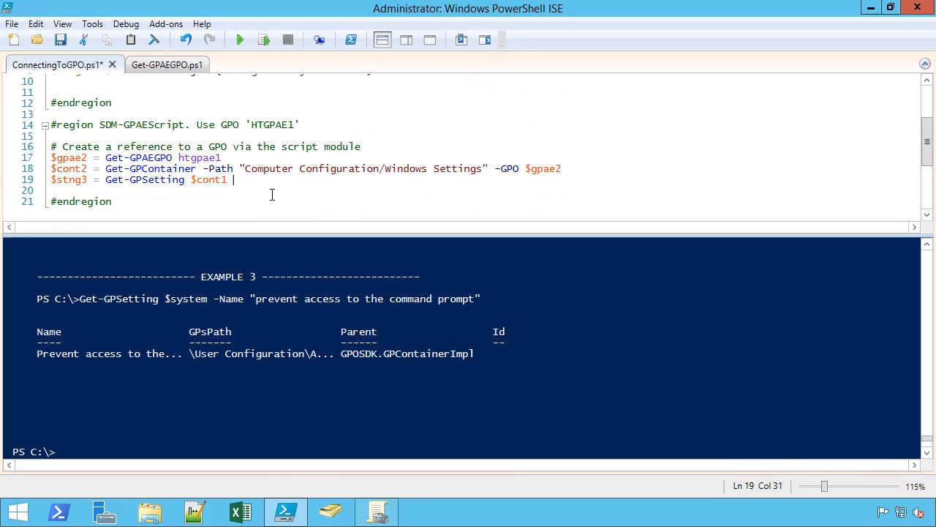
key(BackSpace)
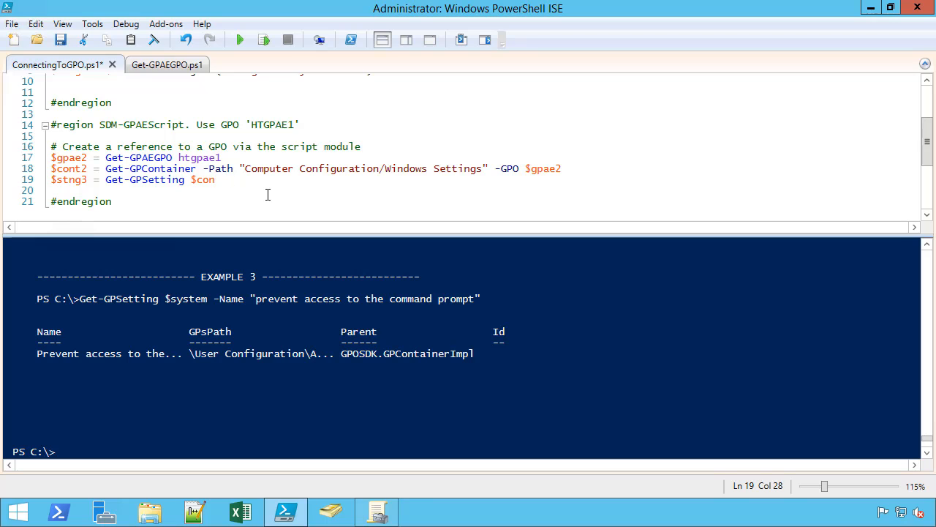
text(tURa)
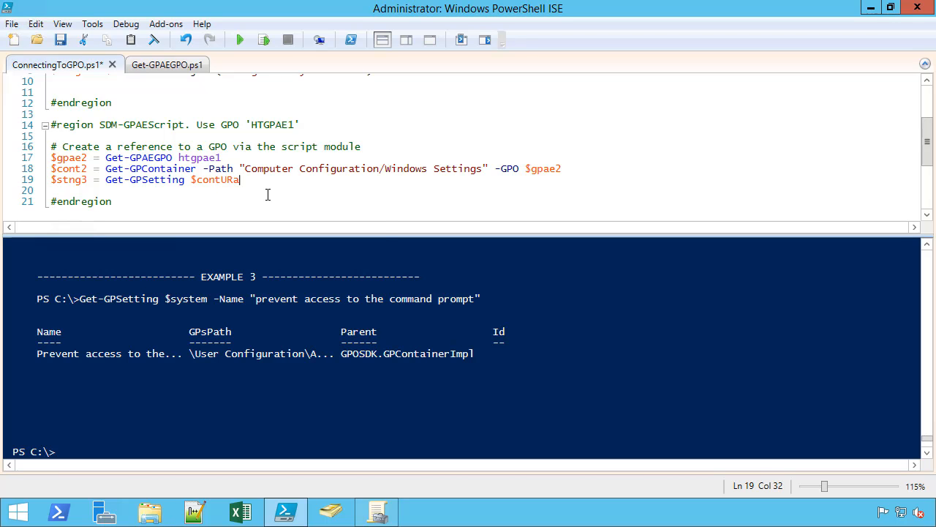
Complete line 19 with -Name "Act as part of the operating system"
text(-Name)
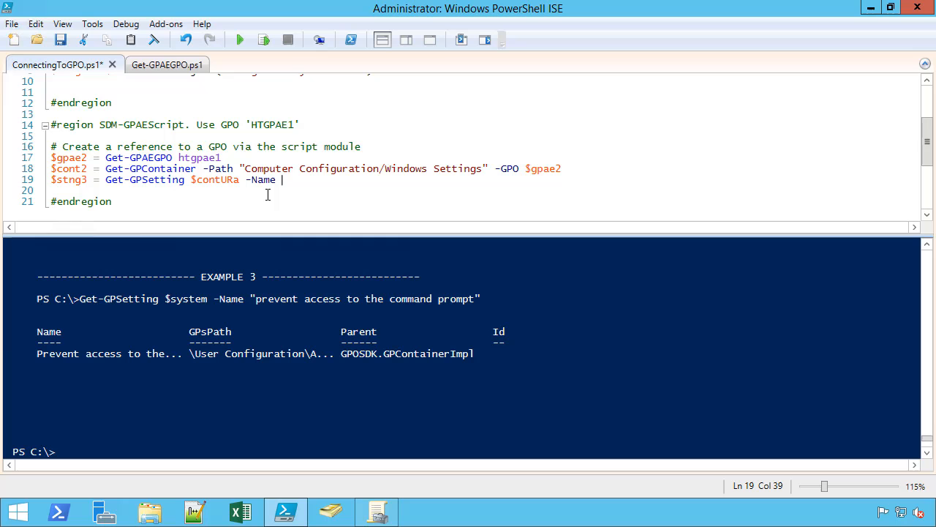
text(")
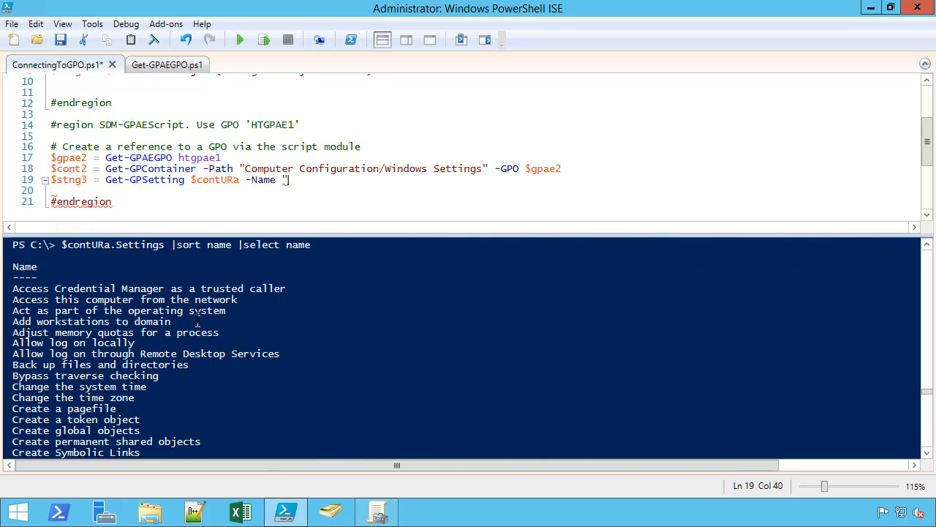
text(Act as part of th eoperating)
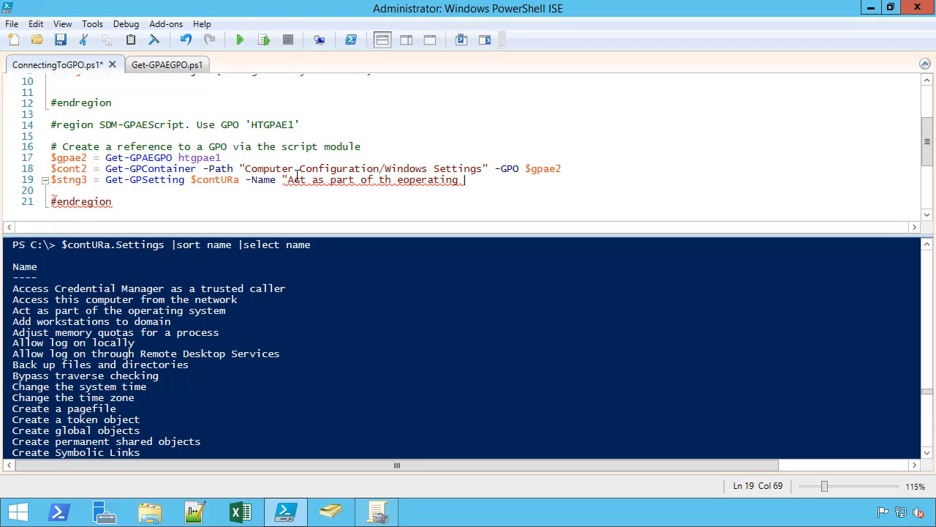
text(system)
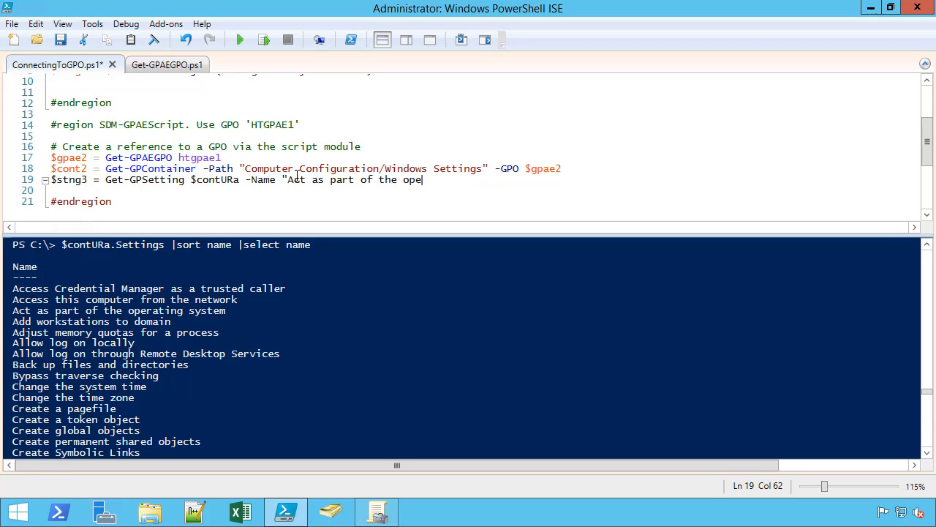
text(rating system)
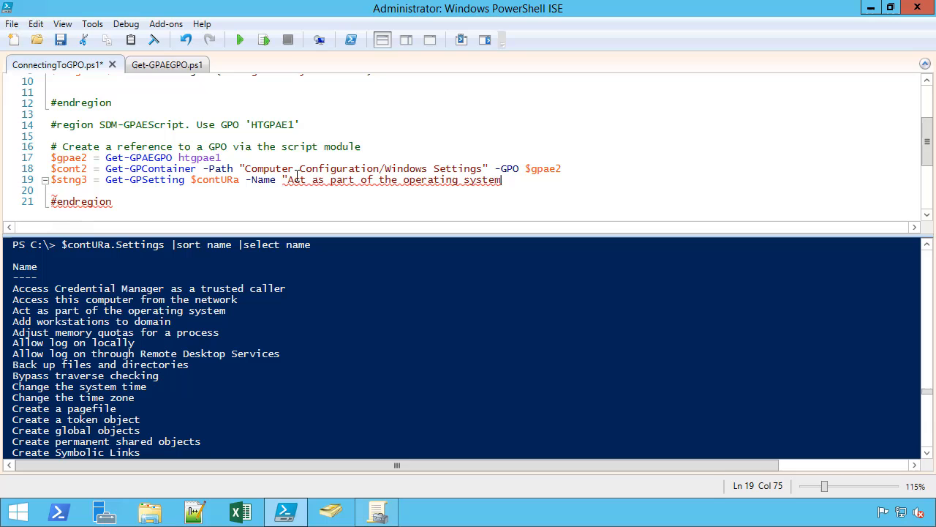
text(")
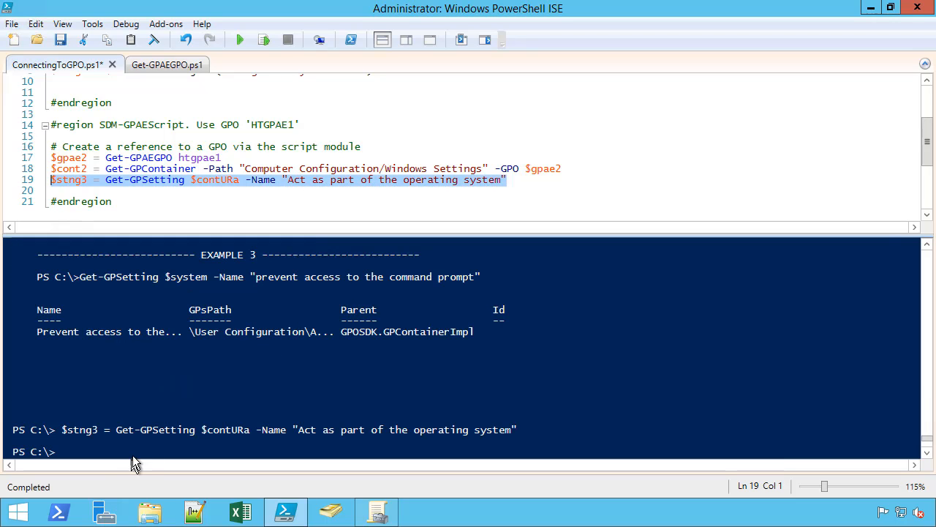
In the console inspect $stng3, list its property names, and read its Value and Defined properties
text($st)
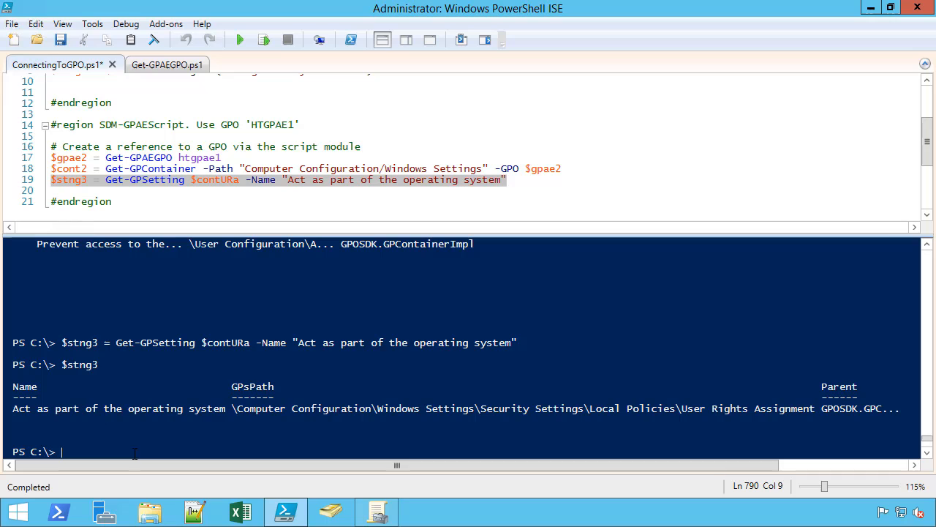
text($stng3)
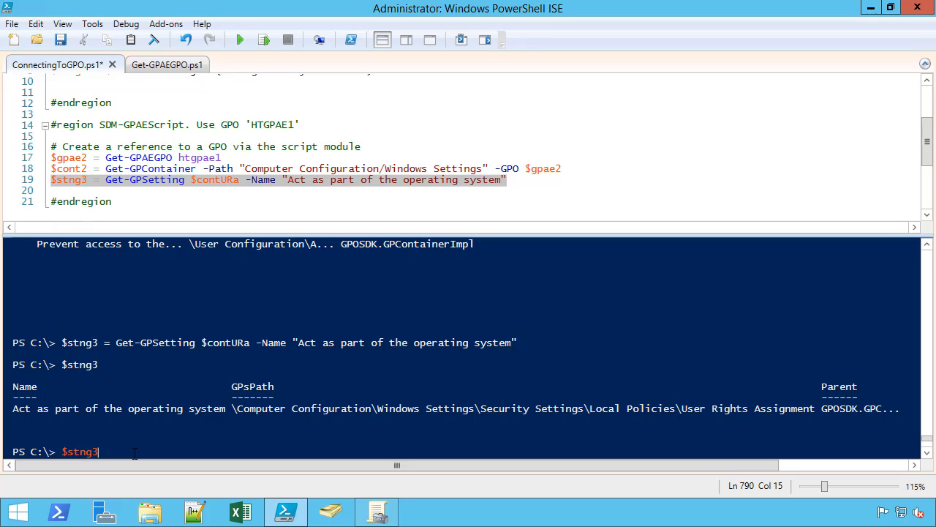
text(.GetPropertyNames()
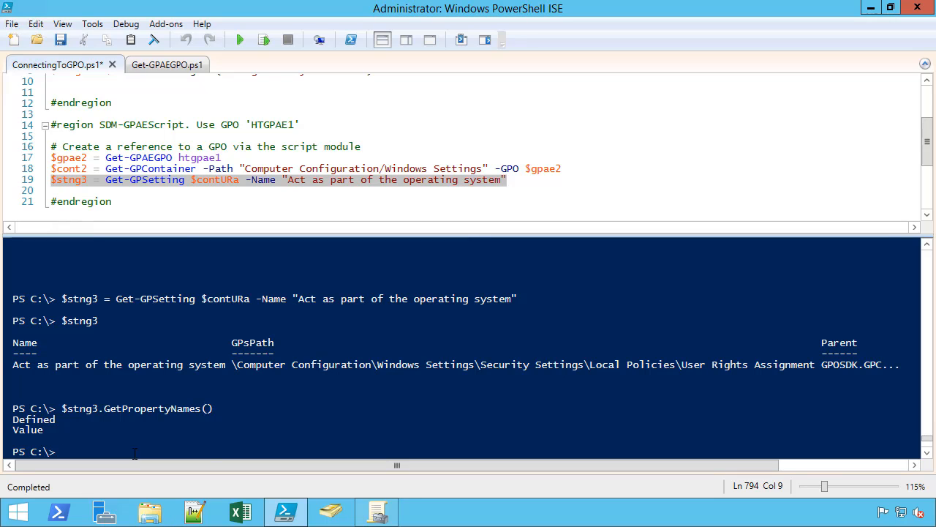
text($stng3.GetPropertyNames()
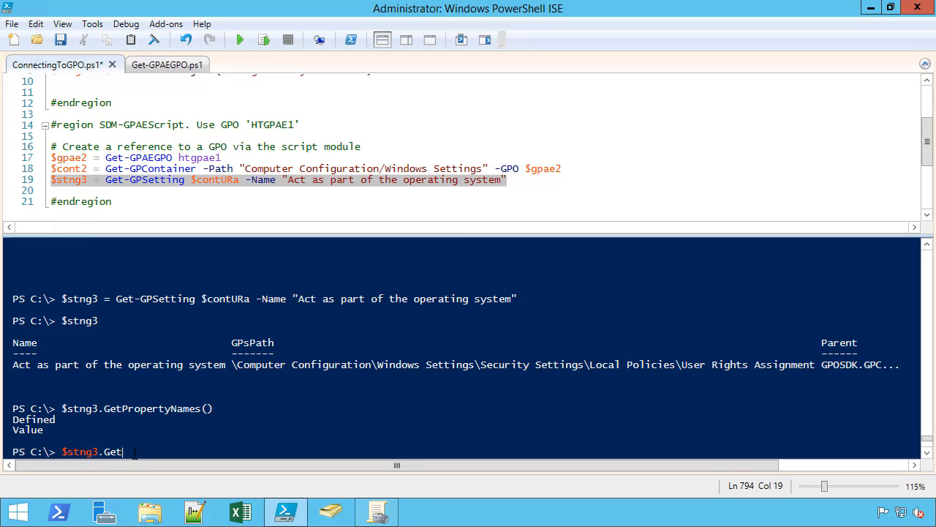
text(("Value)
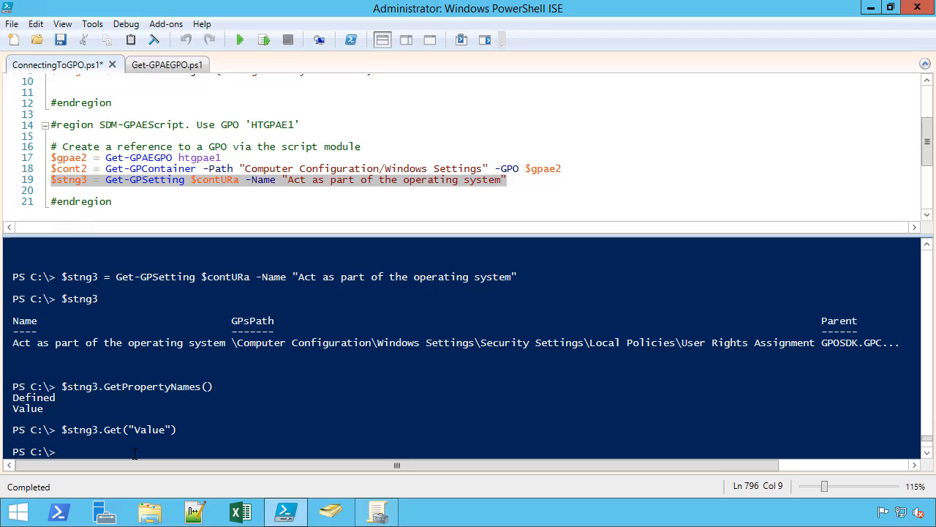
text($stng3.Get("Value"))
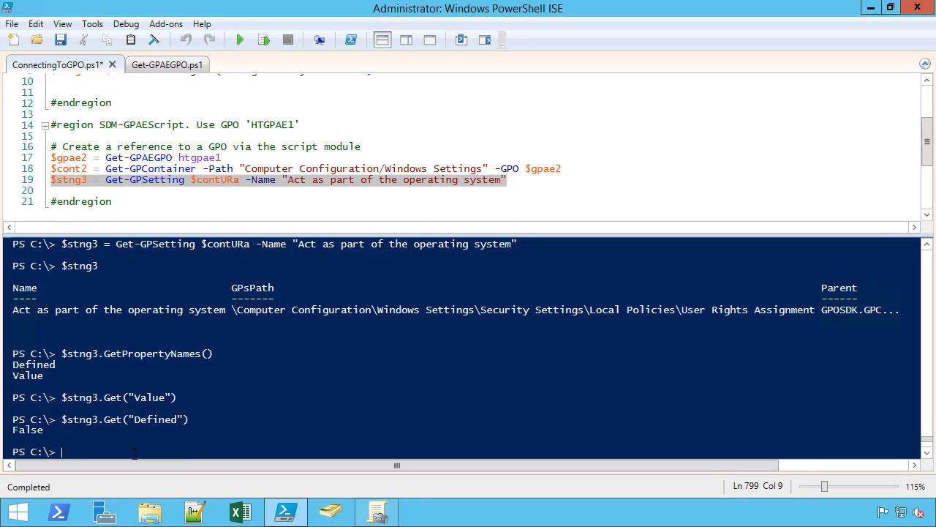
mouse_move(287, 366)
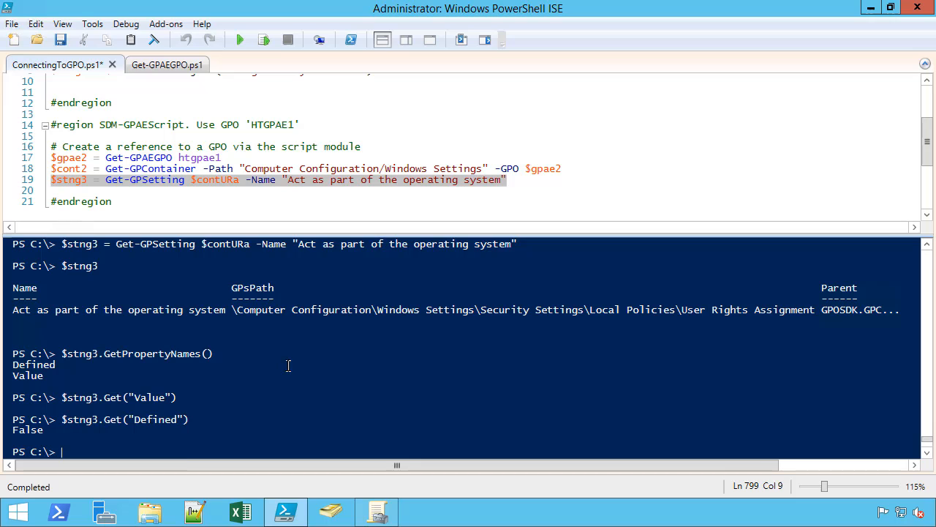